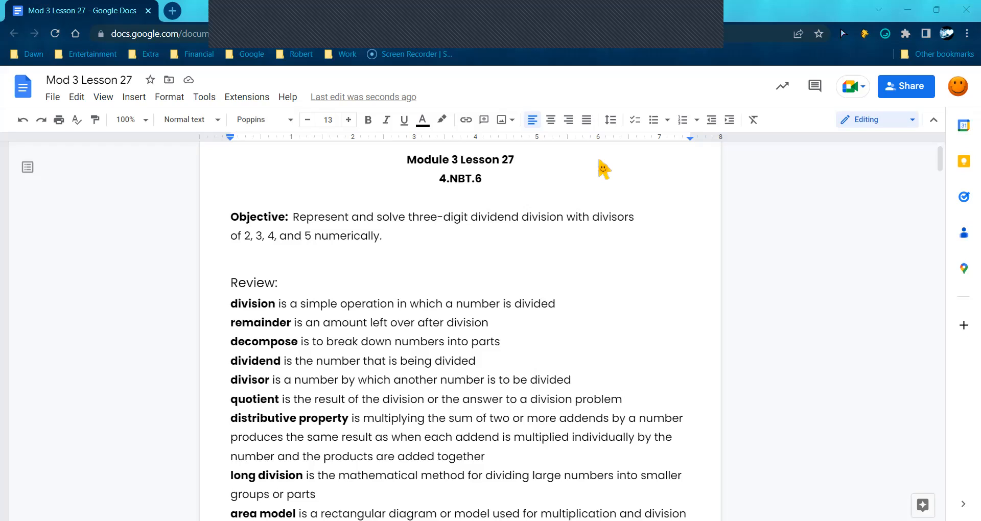
pyautogui.moveTo(353, 269)
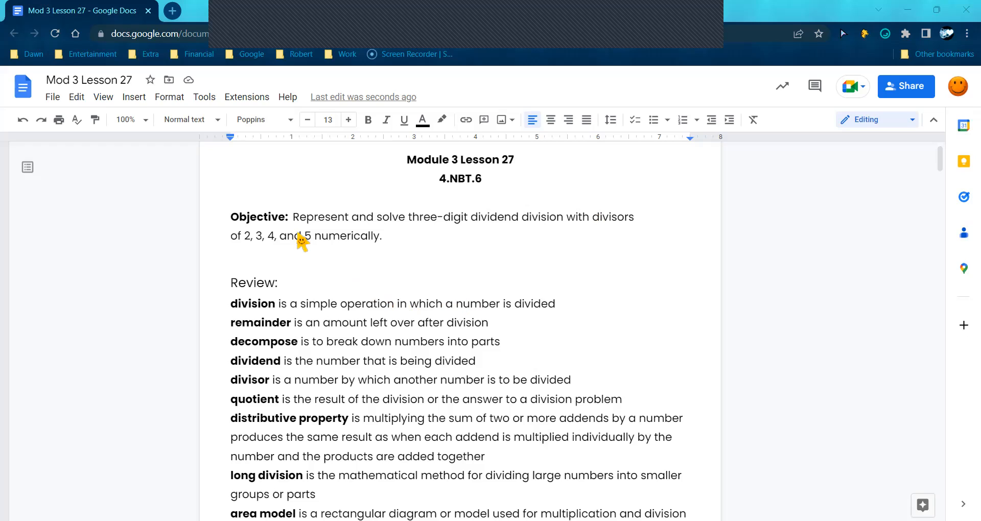
pyautogui.moveTo(539, 245)
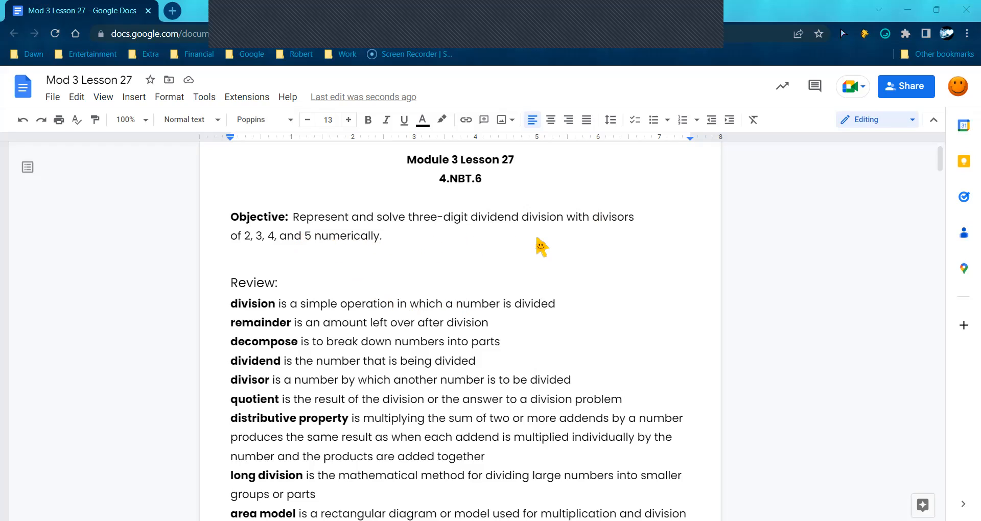
pyautogui.moveTo(305, 270)
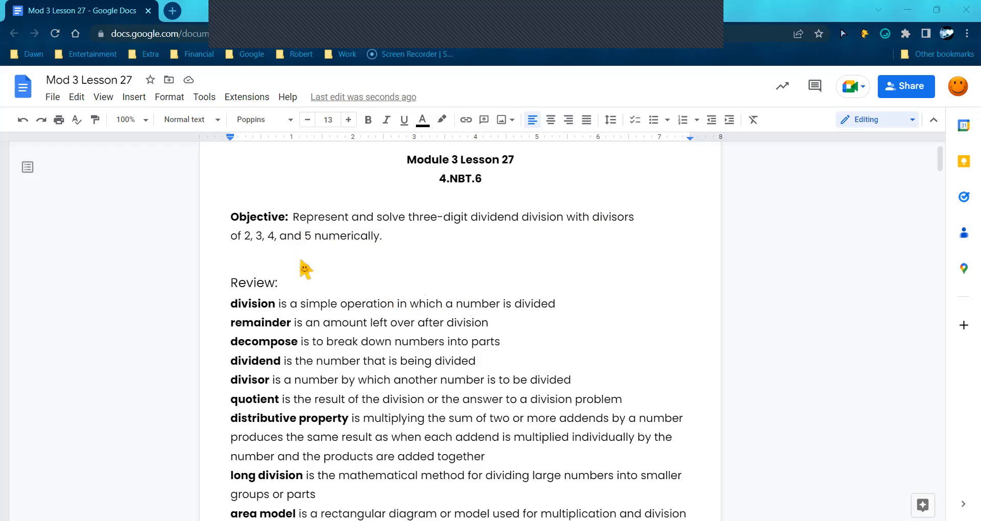
pyautogui.moveTo(372, 263)
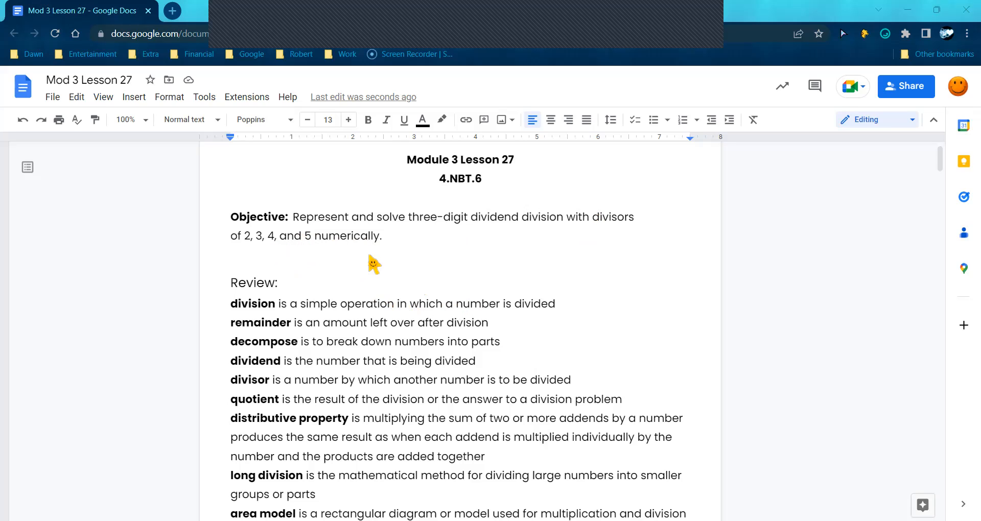
# Scroll down the lesson to reach the 346 ÷ 2 example grid
pyautogui.scroll(-3)
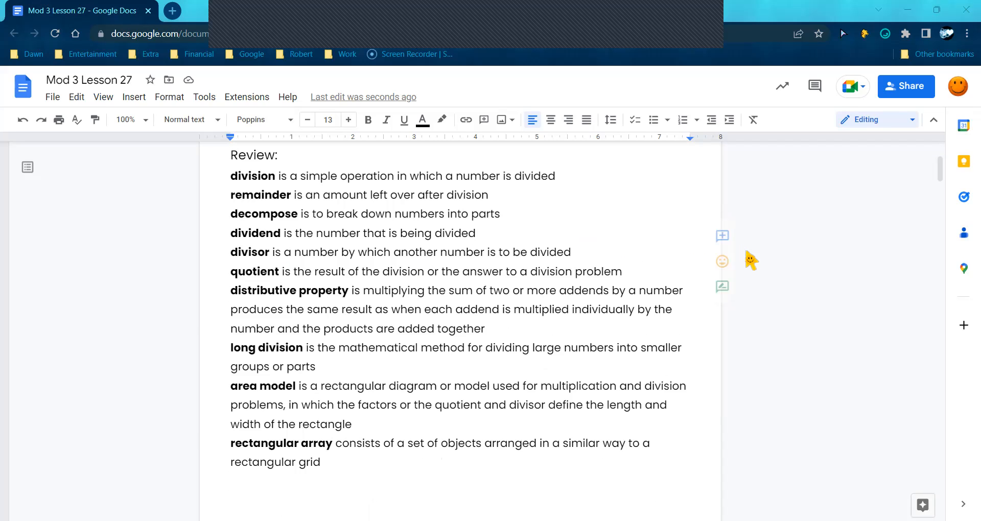
pyautogui.moveTo(259, 200)
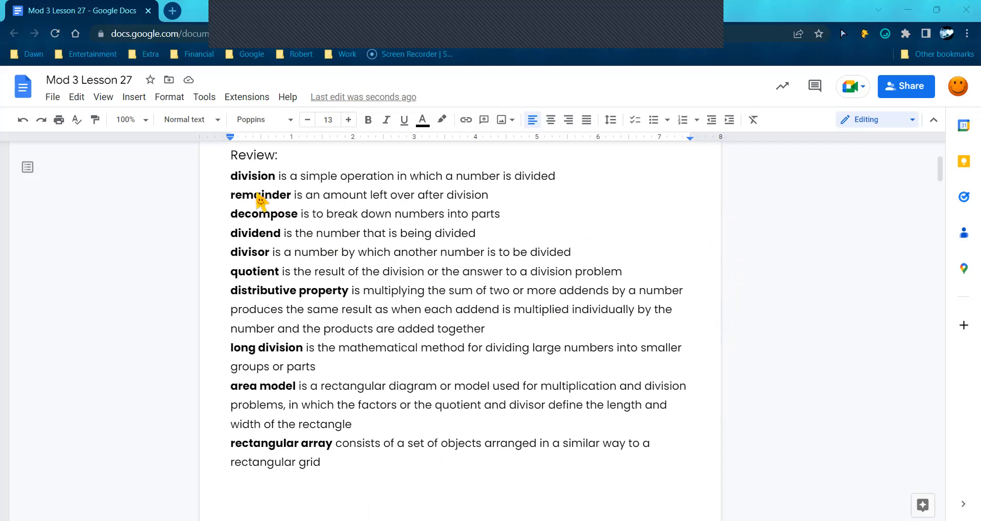
pyautogui.moveTo(263, 241)
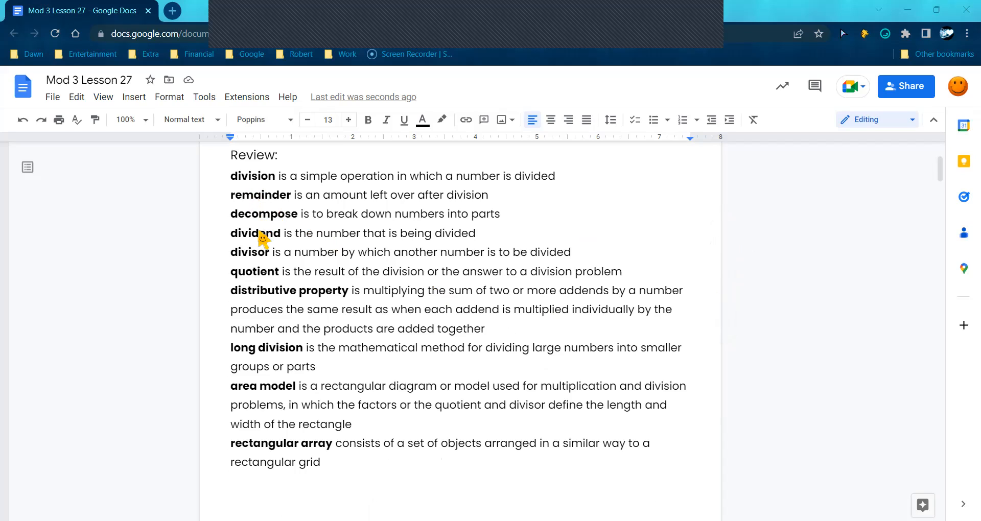
pyautogui.moveTo(266, 353)
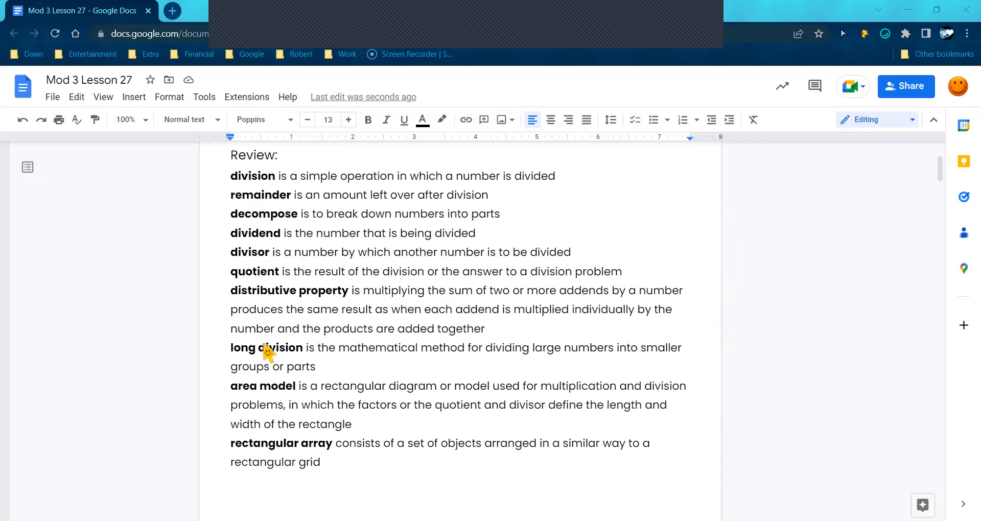
pyautogui.moveTo(330, 362)
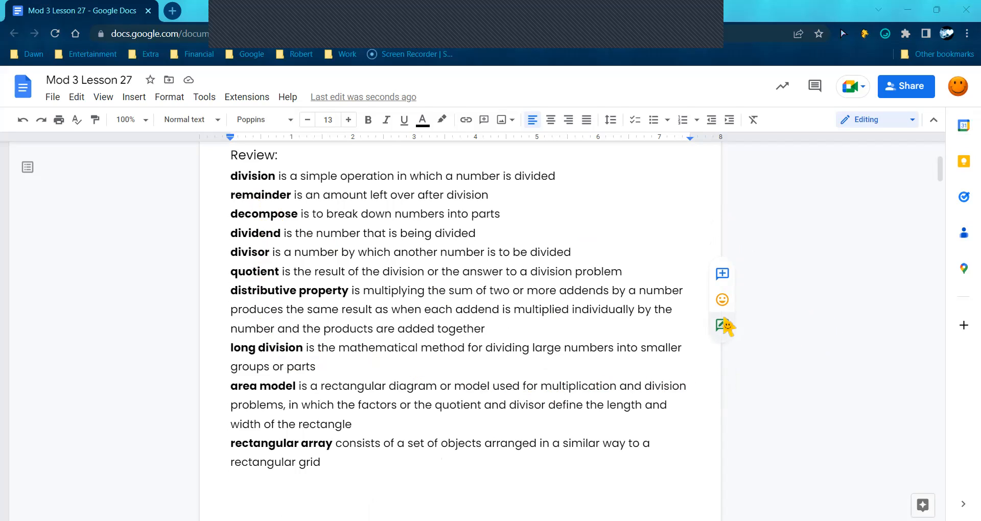
pyautogui.moveTo(704, 420)
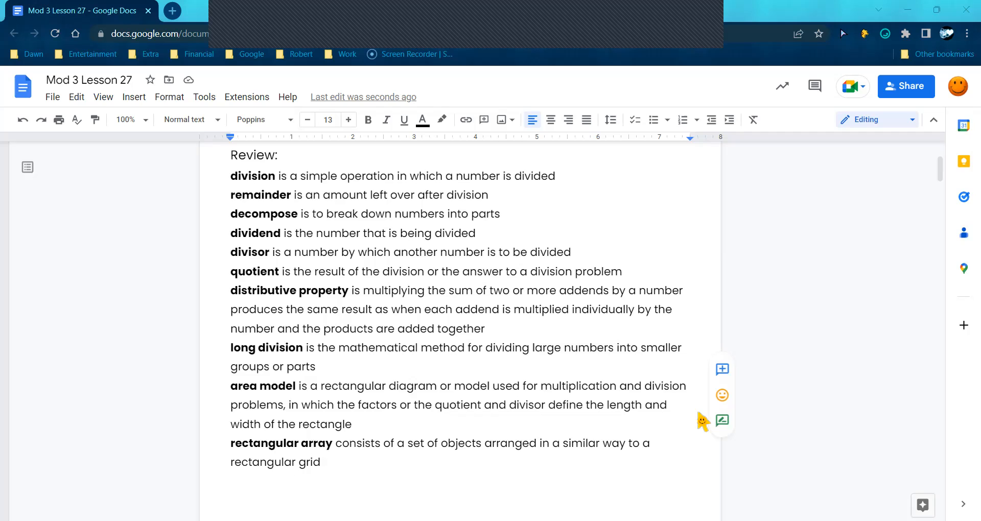
pyautogui.scroll(-3)
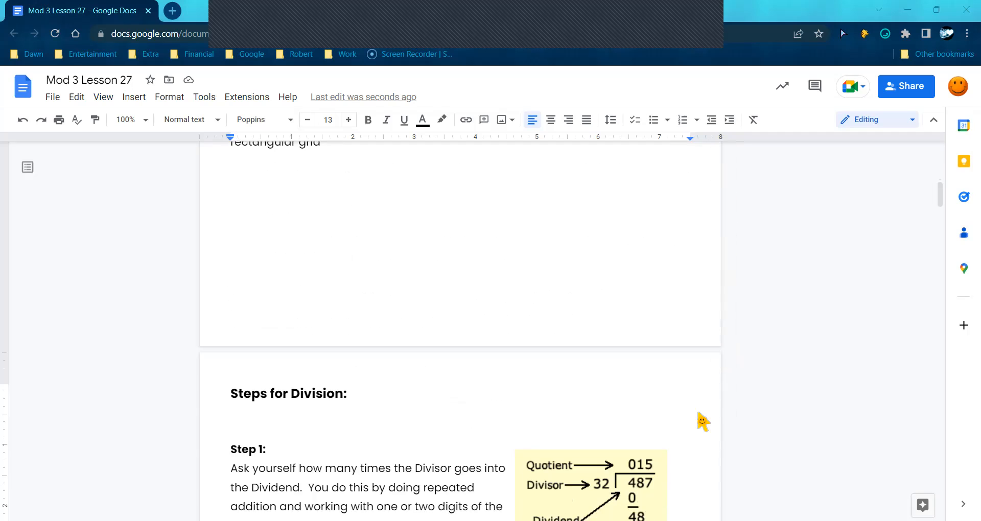
pyautogui.scroll(-3)
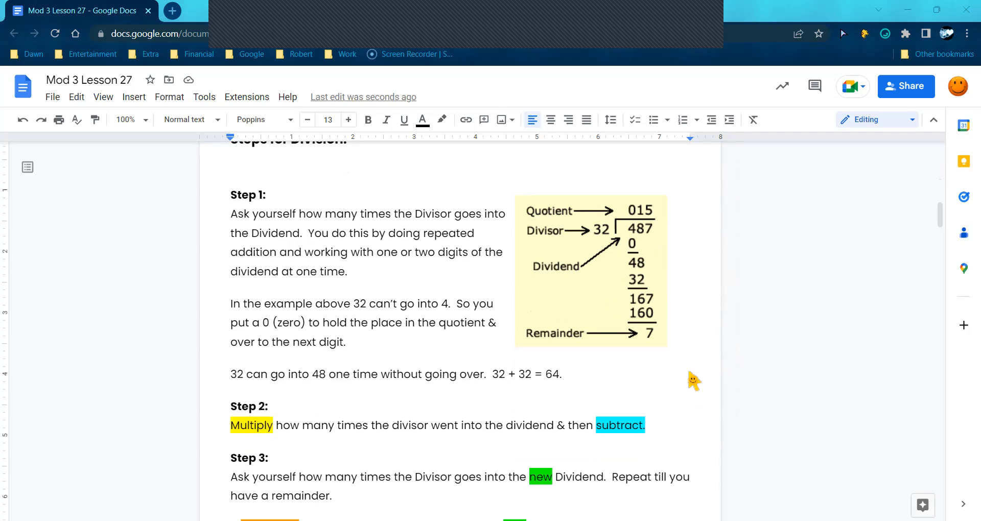
pyautogui.moveTo(688, 317)
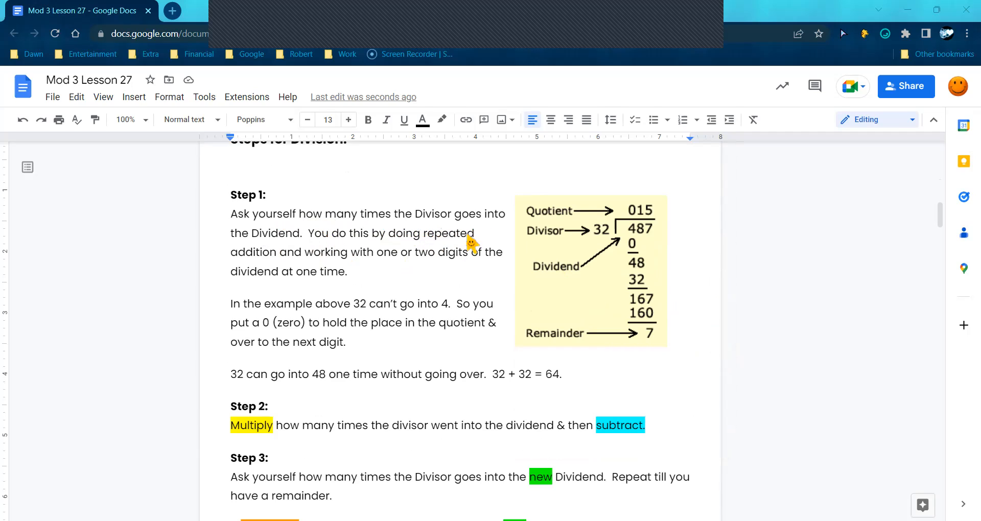
pyautogui.moveTo(598, 225)
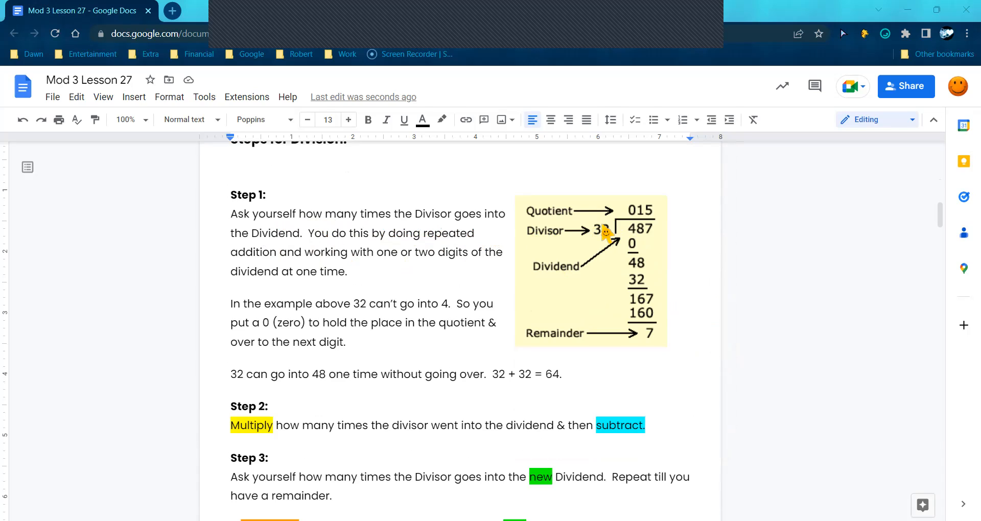
pyautogui.moveTo(646, 241)
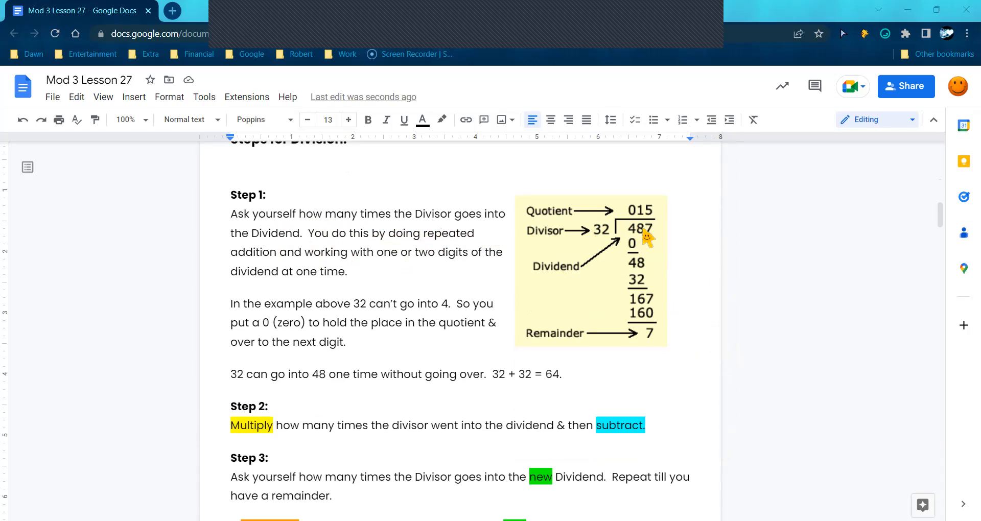
pyautogui.moveTo(644, 243)
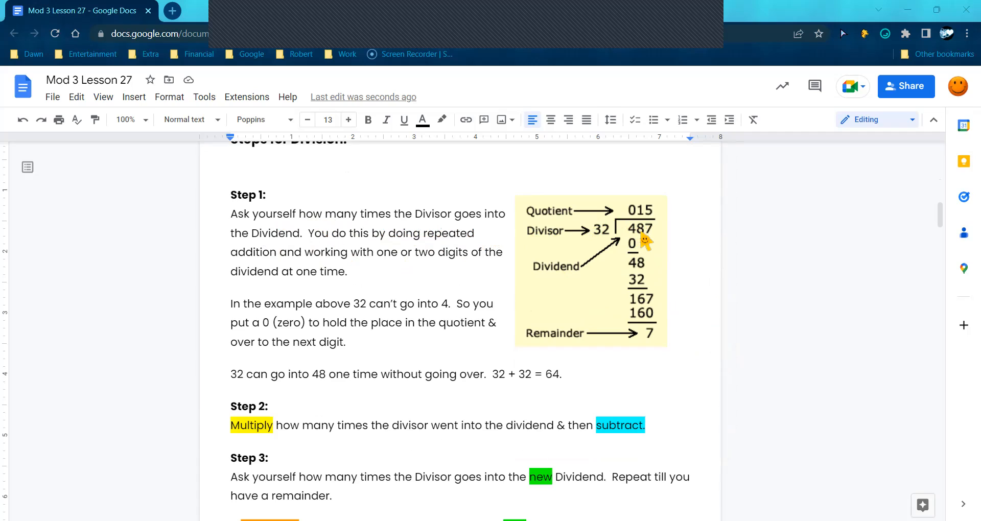
pyautogui.moveTo(445, 253)
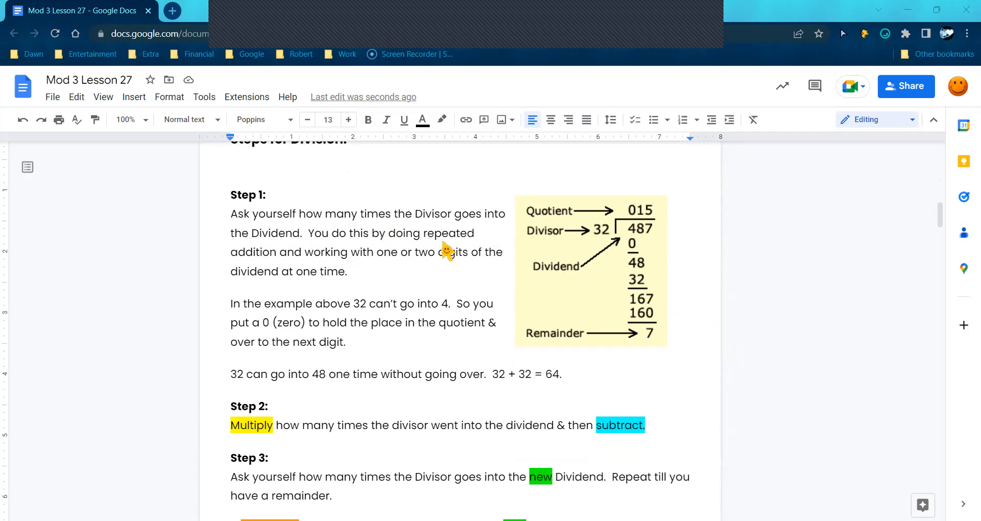
pyautogui.moveTo(408, 261)
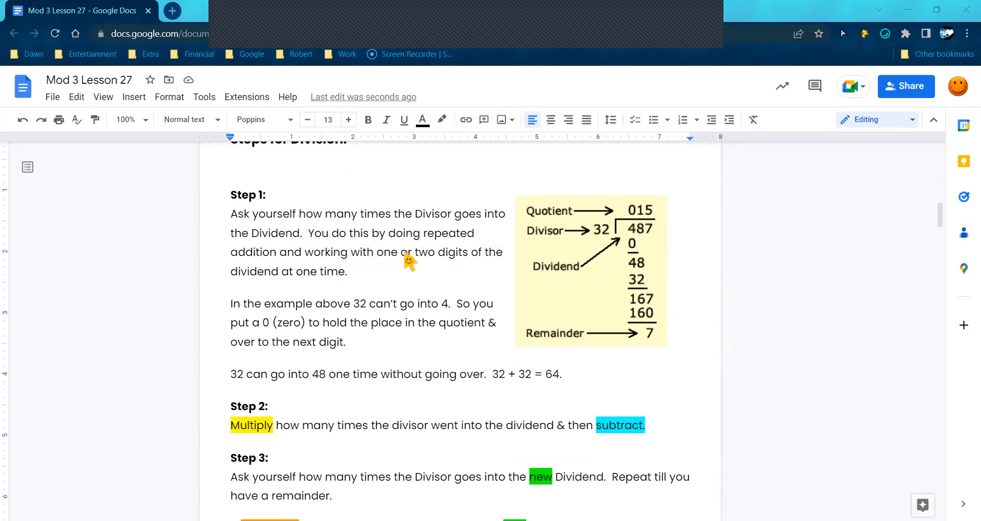
pyautogui.moveTo(491, 268)
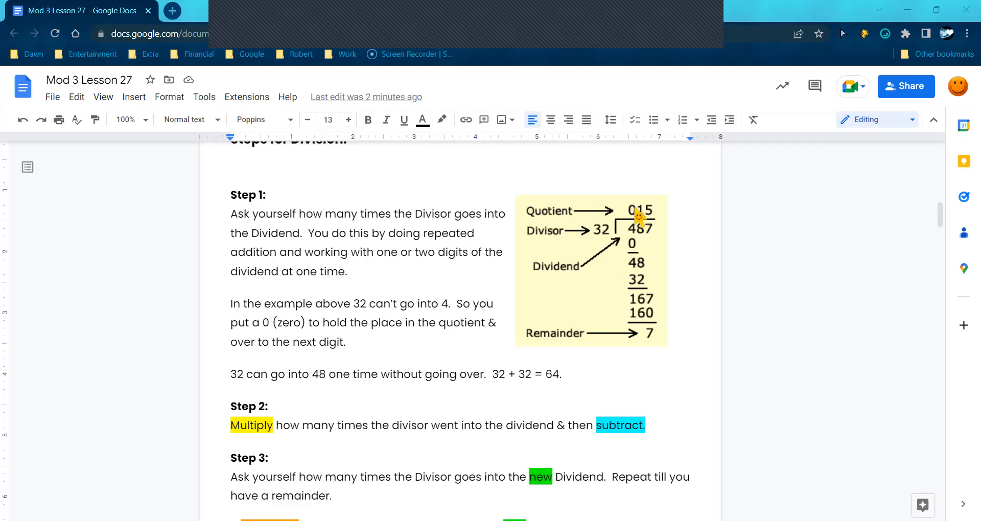
pyautogui.moveTo(640, 217)
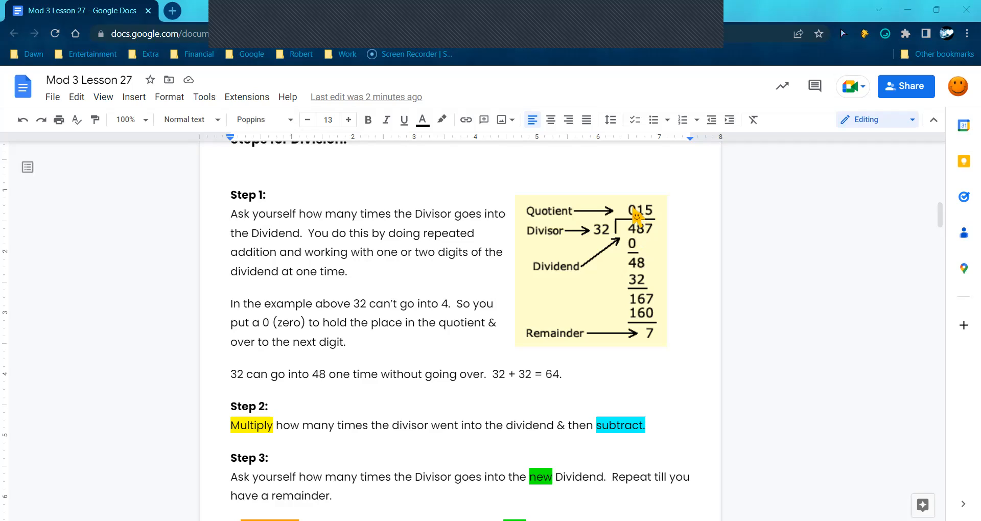
pyautogui.moveTo(635, 251)
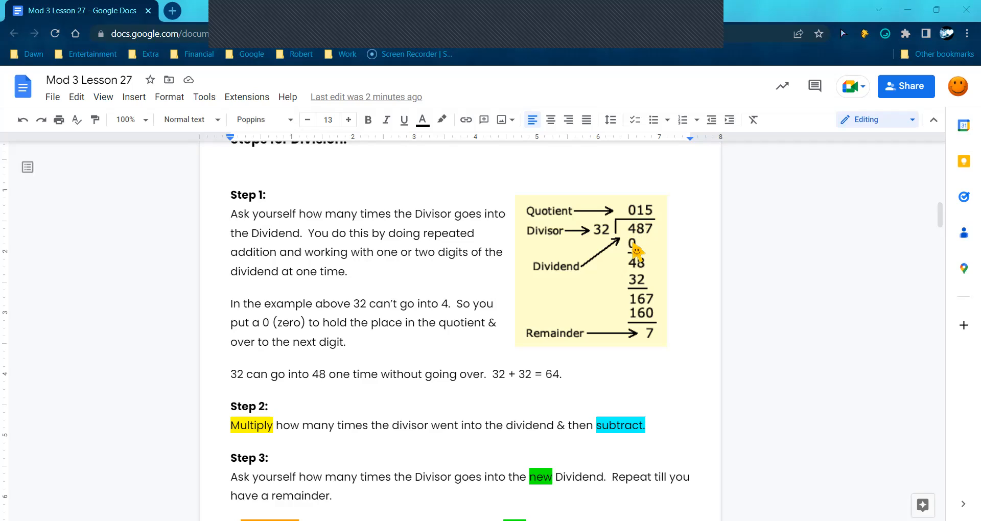
pyautogui.moveTo(645, 257)
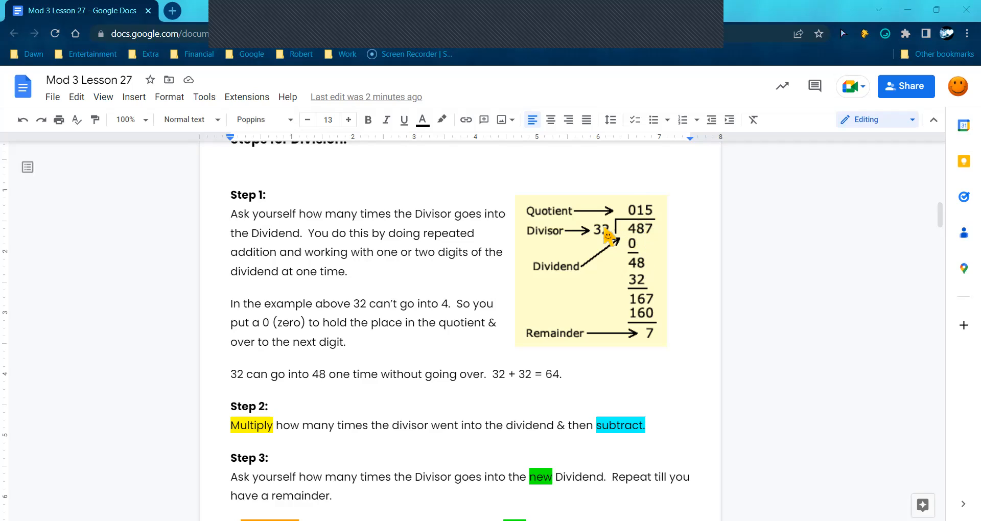
pyautogui.moveTo(638, 252)
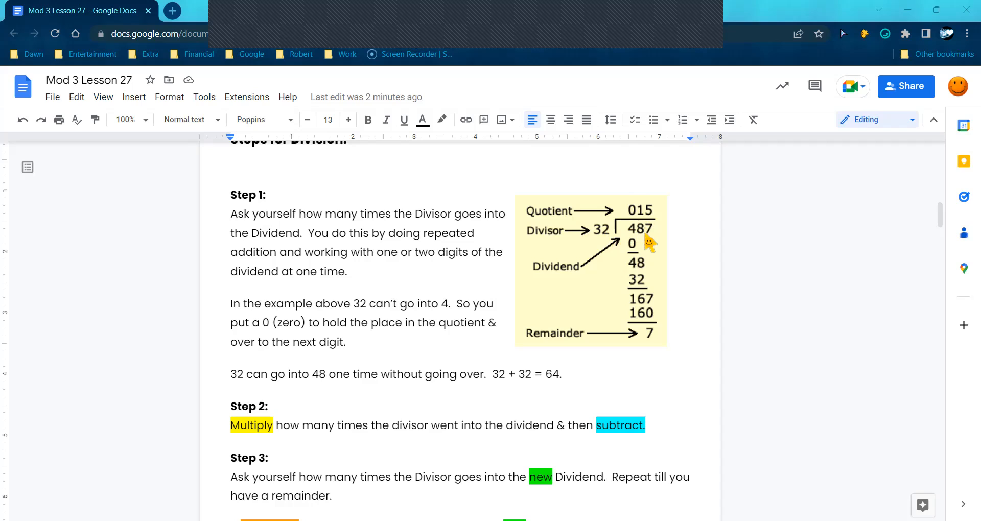
pyautogui.moveTo(640, 269)
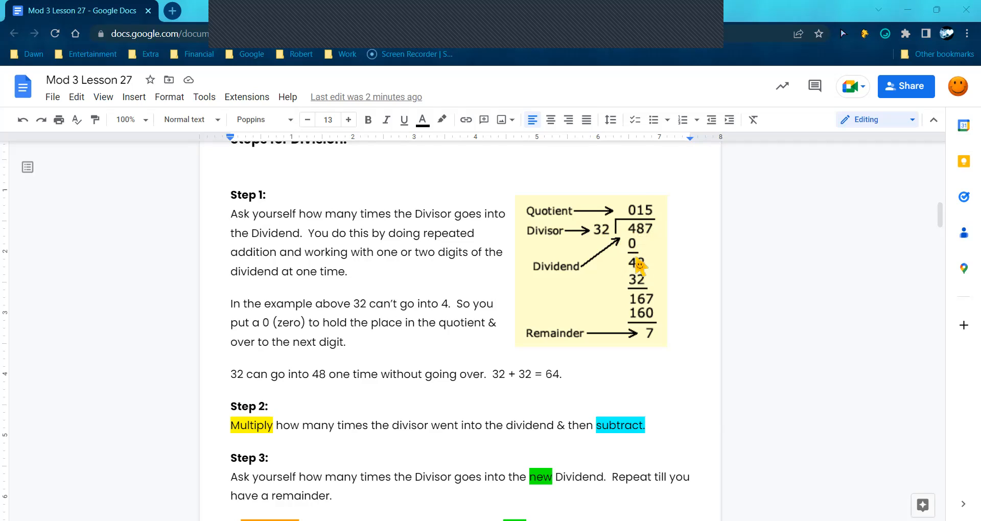
pyautogui.moveTo(607, 236)
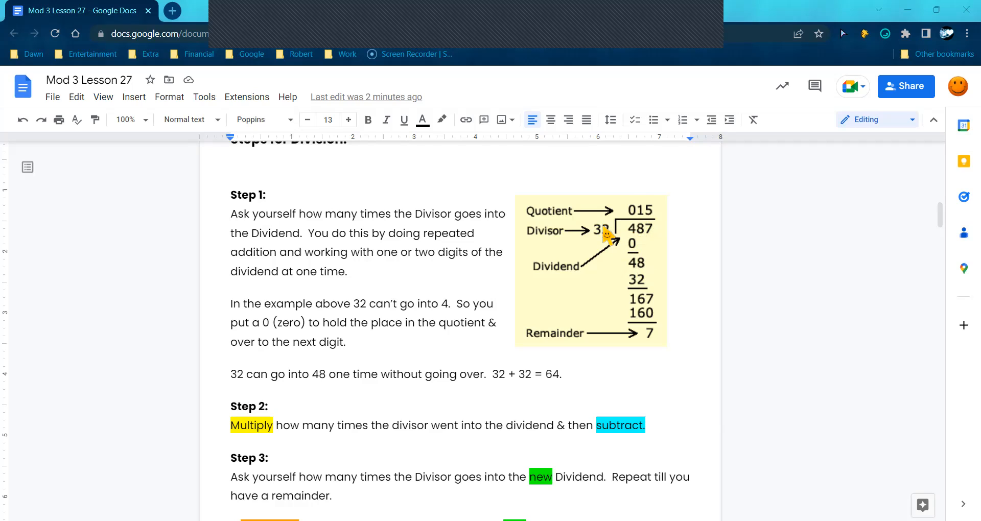
pyautogui.moveTo(632, 271)
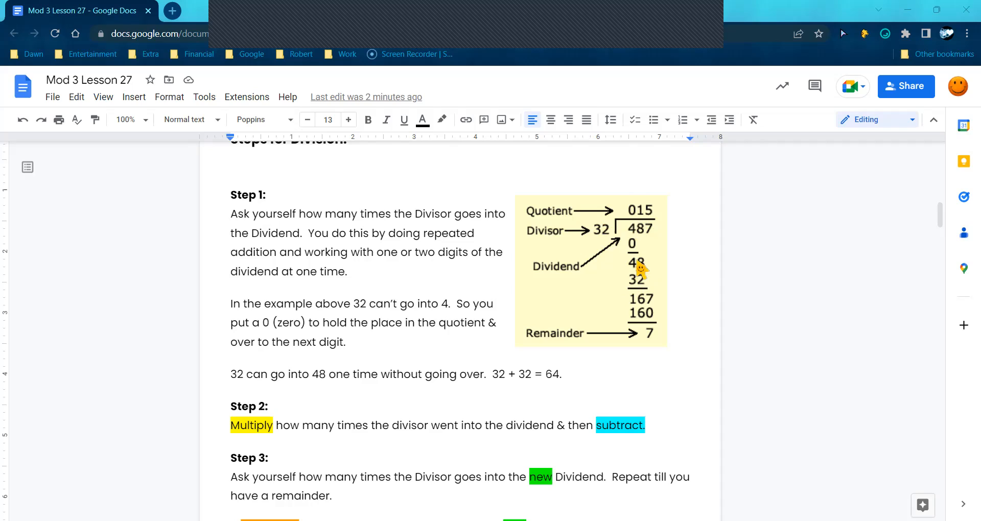
pyautogui.moveTo(643, 243)
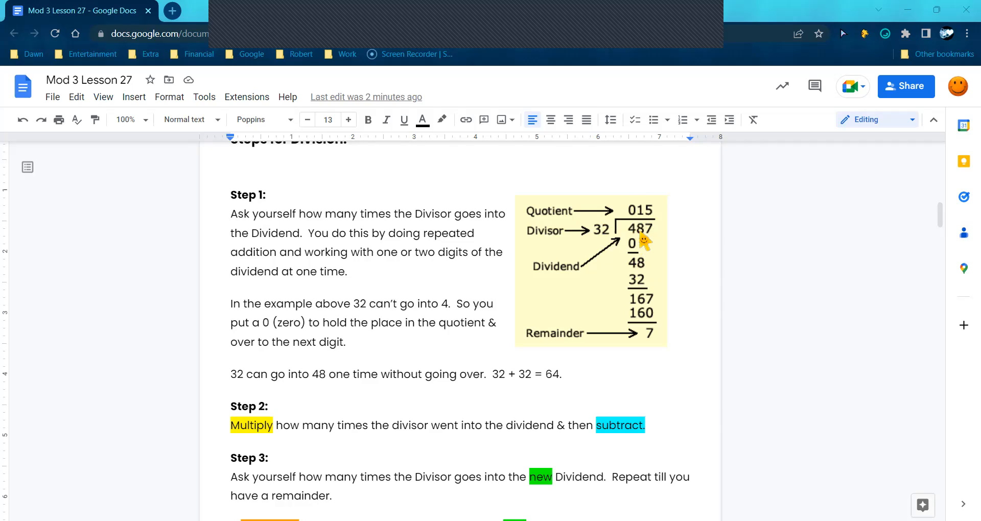
pyautogui.moveTo(645, 238)
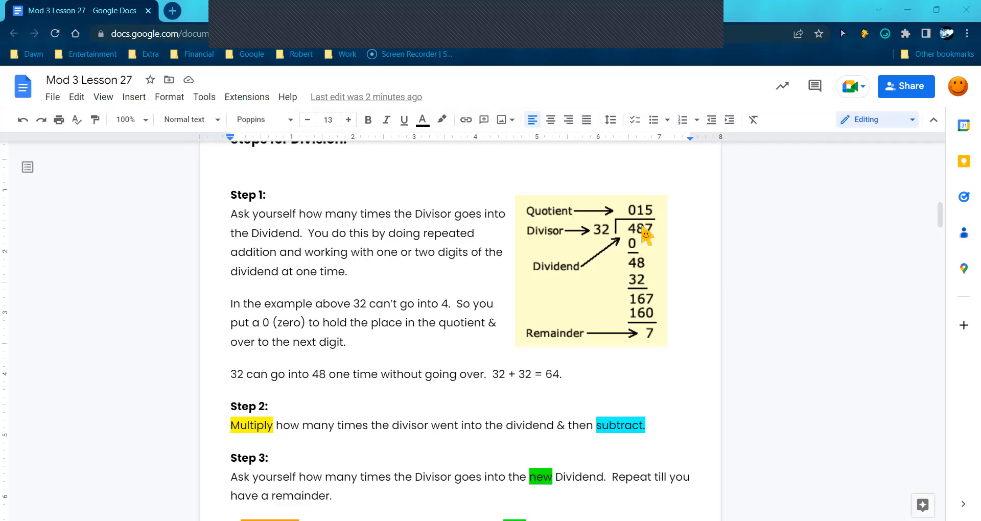
pyautogui.moveTo(648, 224)
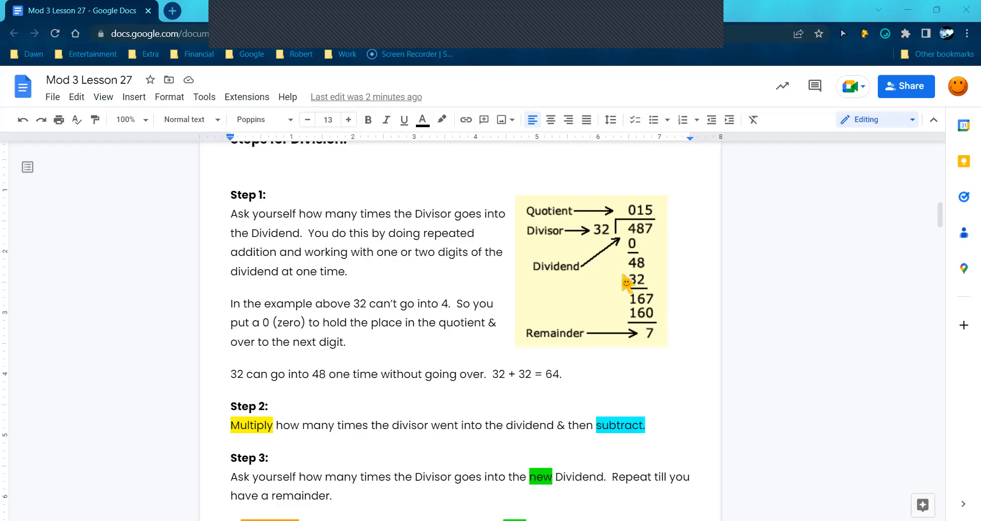
pyautogui.moveTo(643, 294)
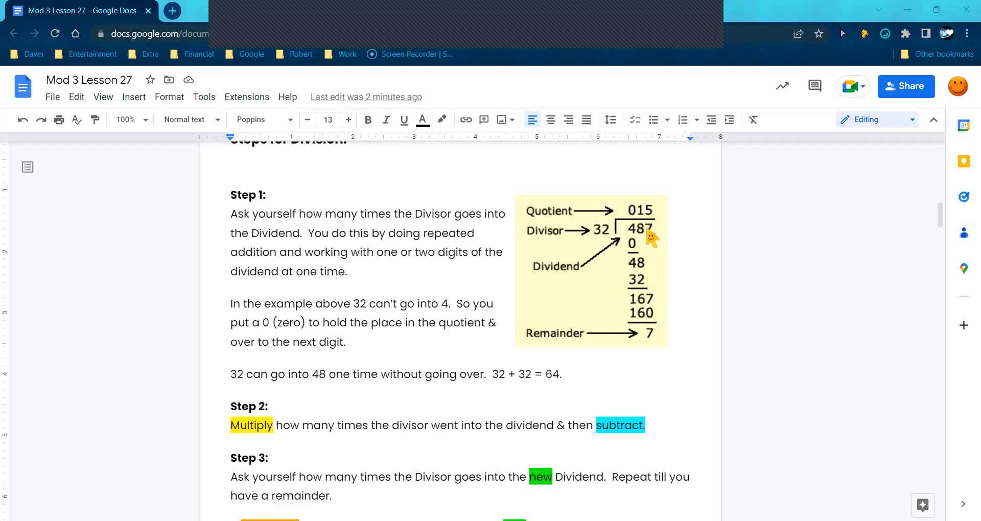
pyautogui.moveTo(657, 307)
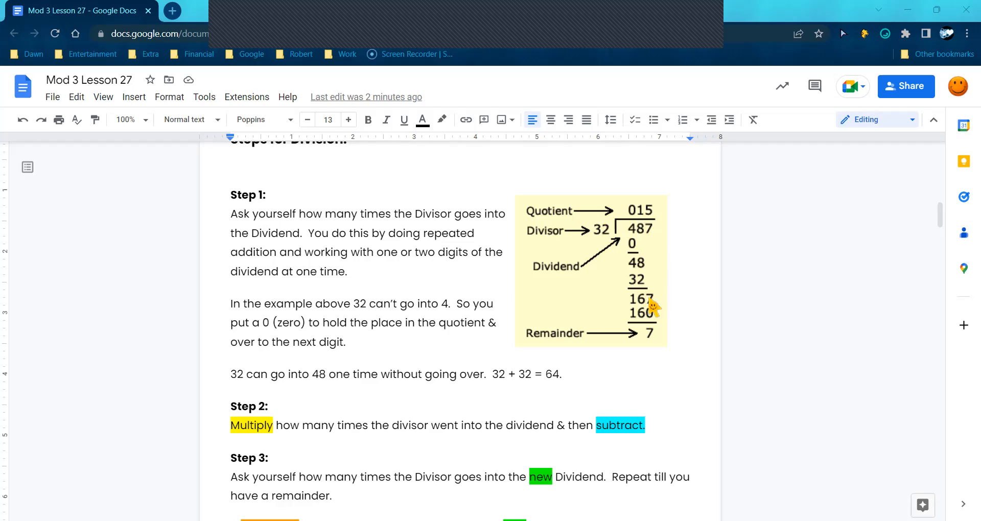
pyautogui.moveTo(604, 240)
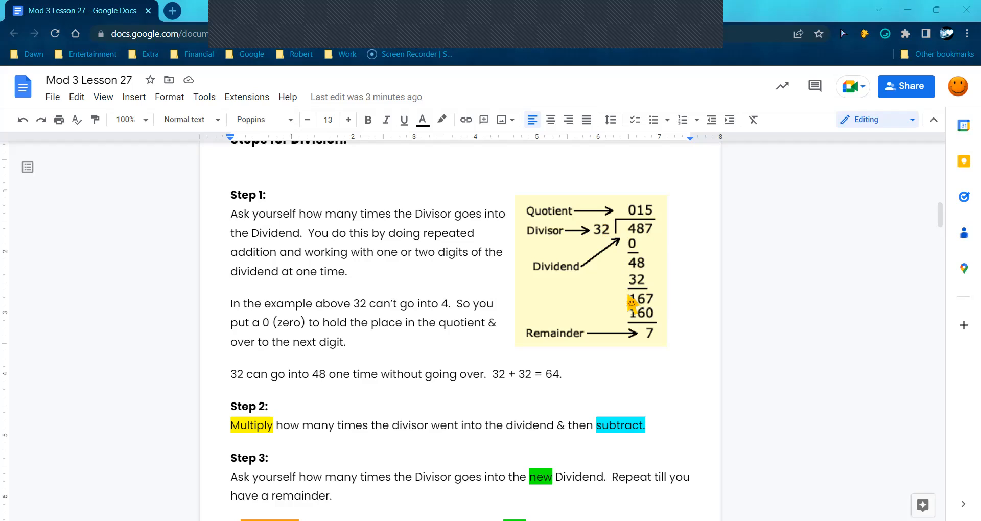
pyautogui.moveTo(654, 310)
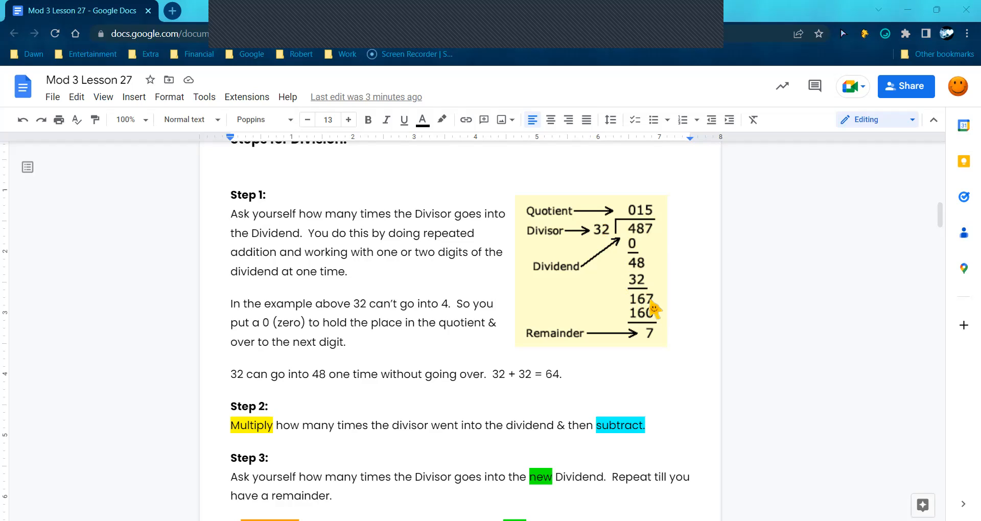
pyautogui.moveTo(607, 244)
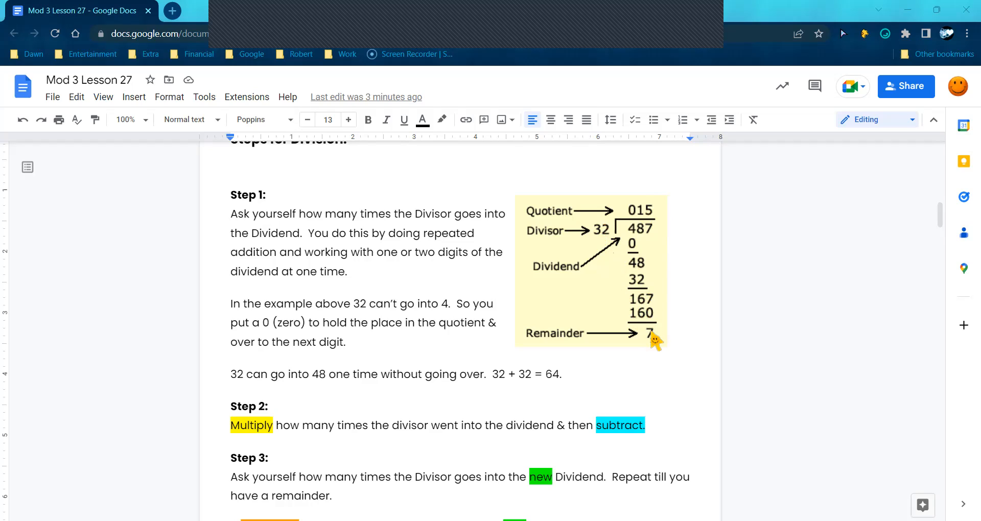
pyautogui.moveTo(660, 328)
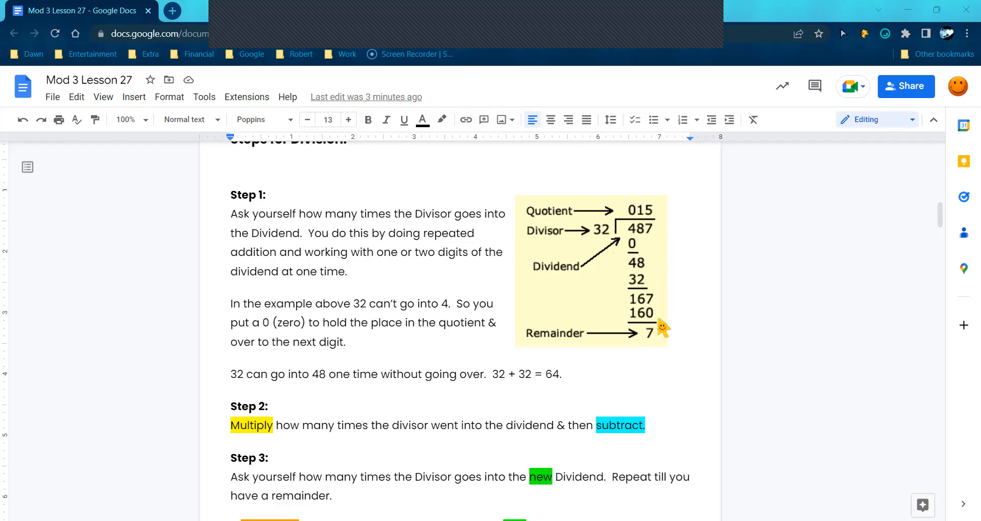
pyautogui.moveTo(611, 254)
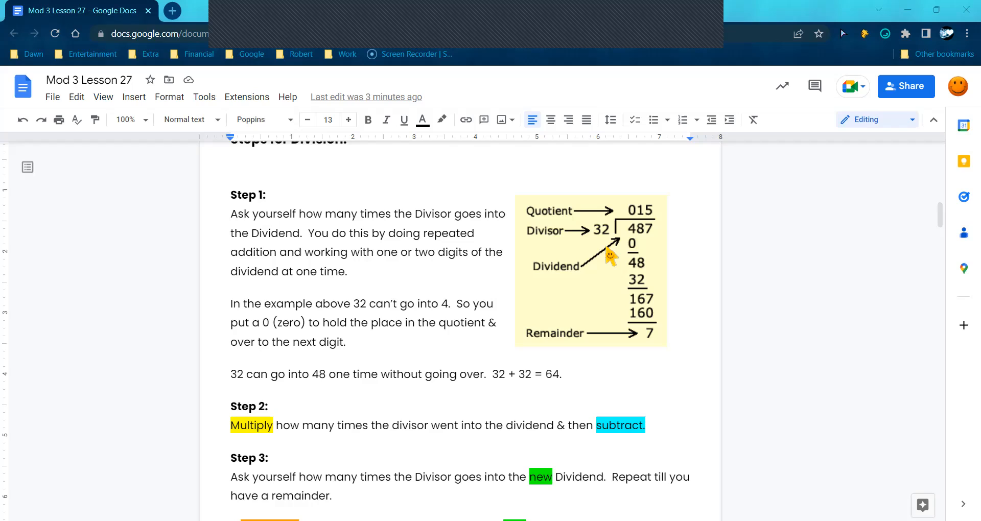
pyautogui.moveTo(653, 344)
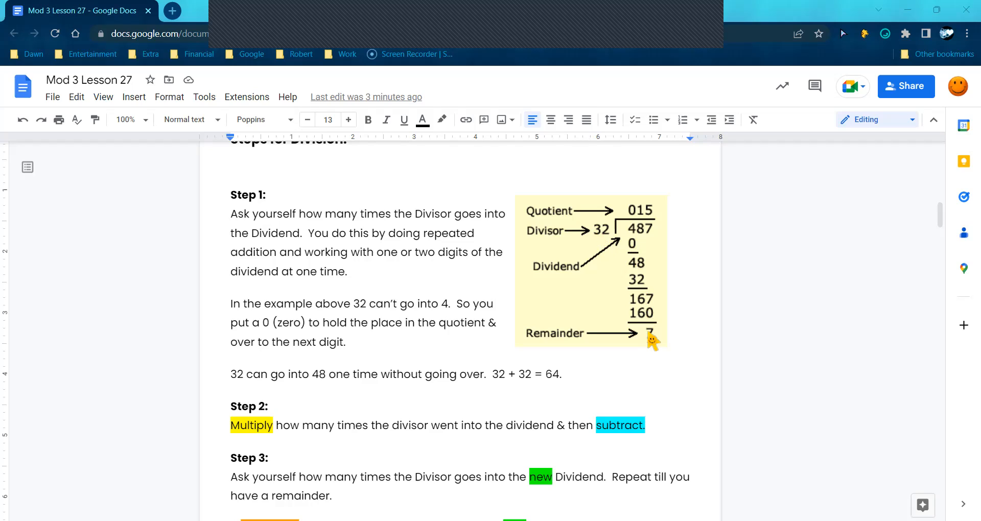
pyautogui.moveTo(352, 475)
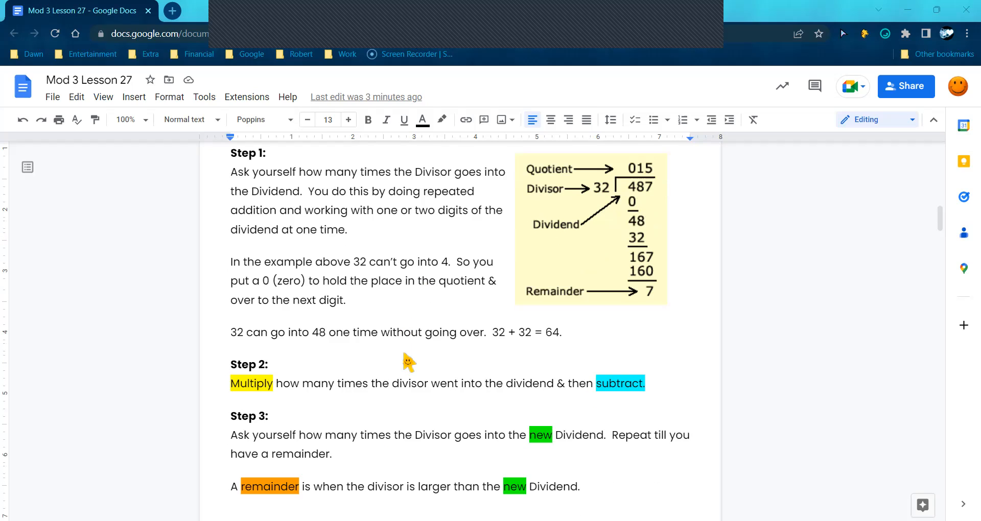
pyautogui.scroll(-3)
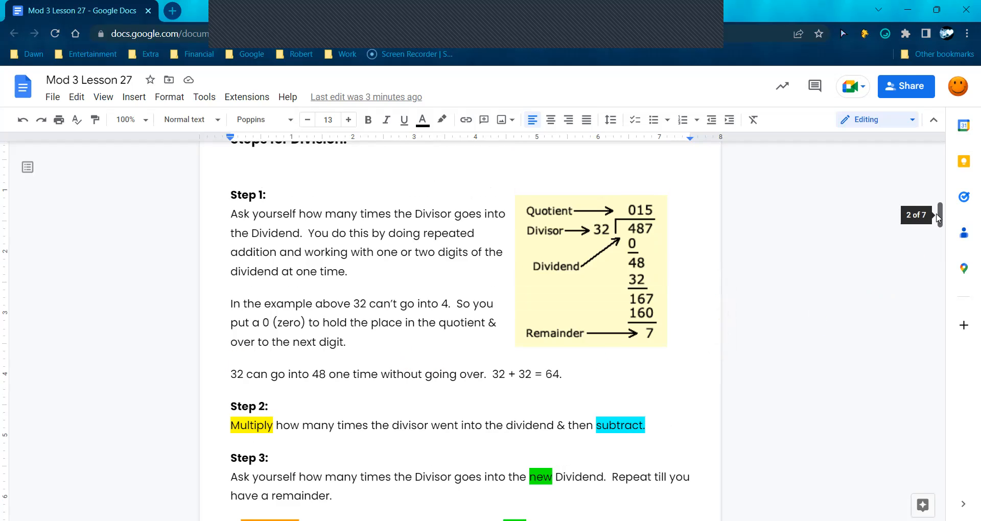
pyautogui.scroll(-3)
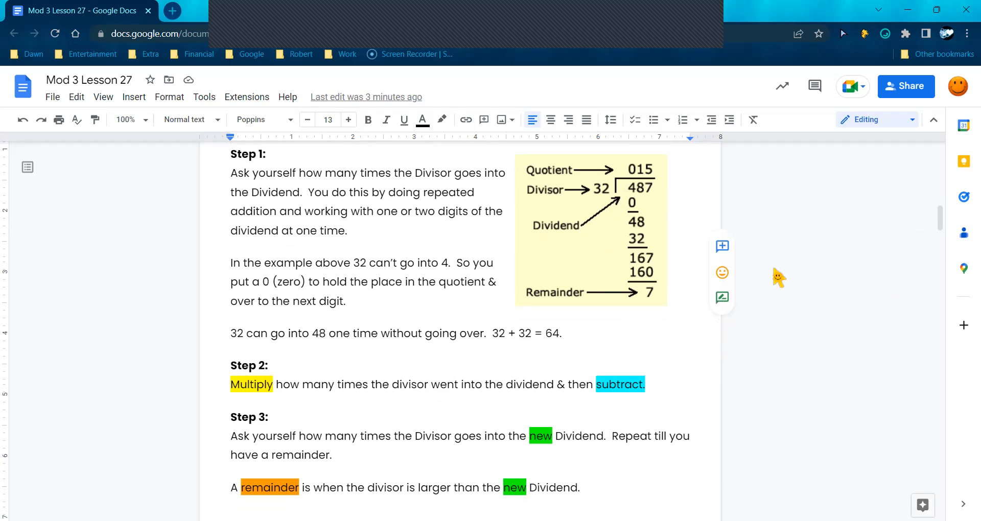
pyautogui.scroll(-3)
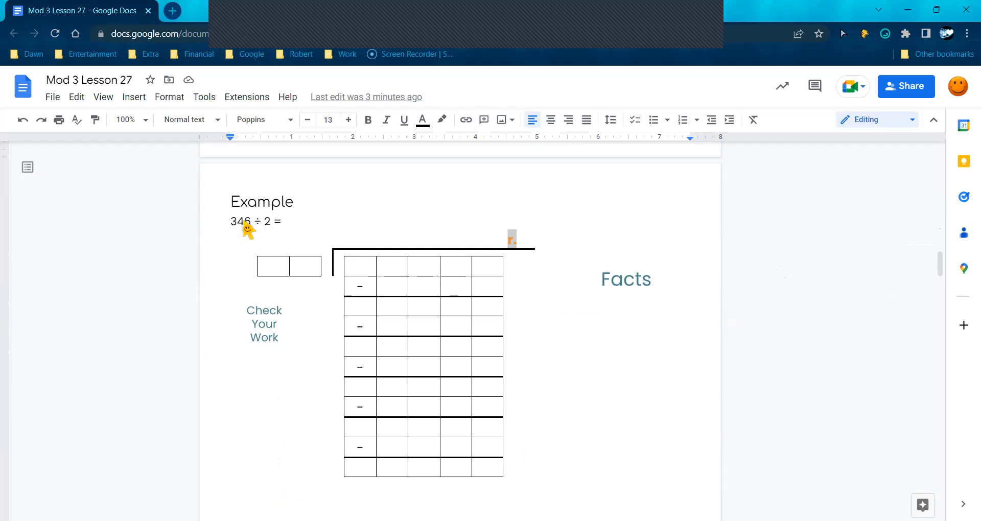
# Enter divisor 2 in the small box and dividend digits 3, 4, 6 in the grid
pyautogui.click(124, 119)
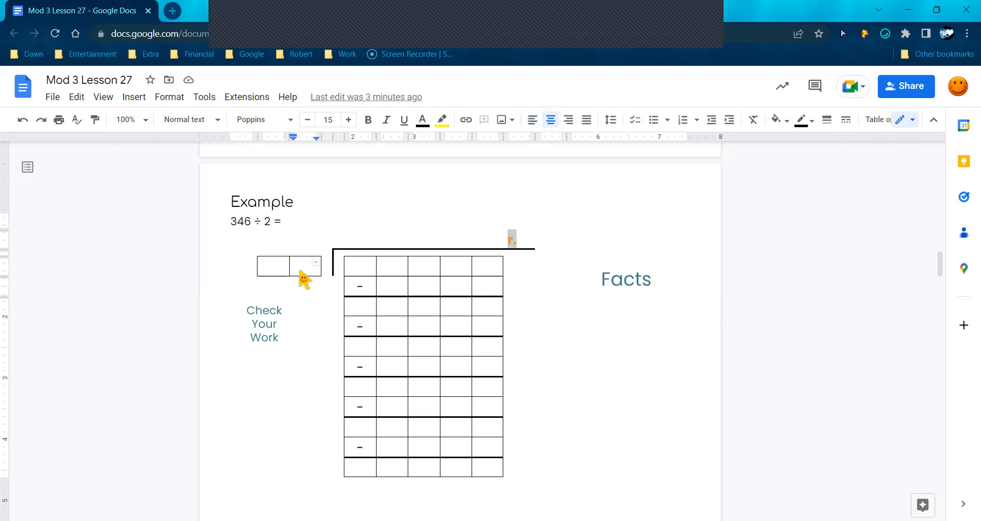
pyautogui.write('2')
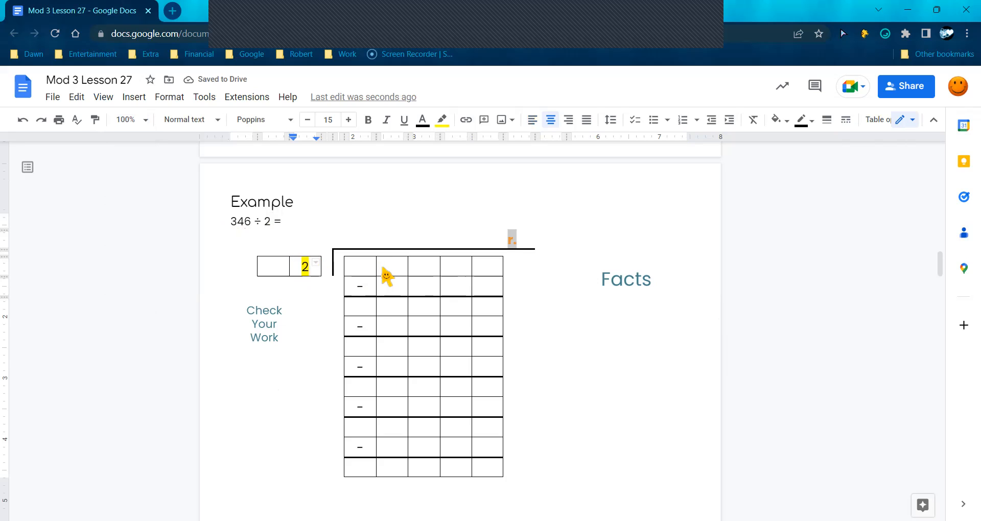
pyautogui.write('3')
pyautogui.click(424, 265)
pyautogui.write('4')
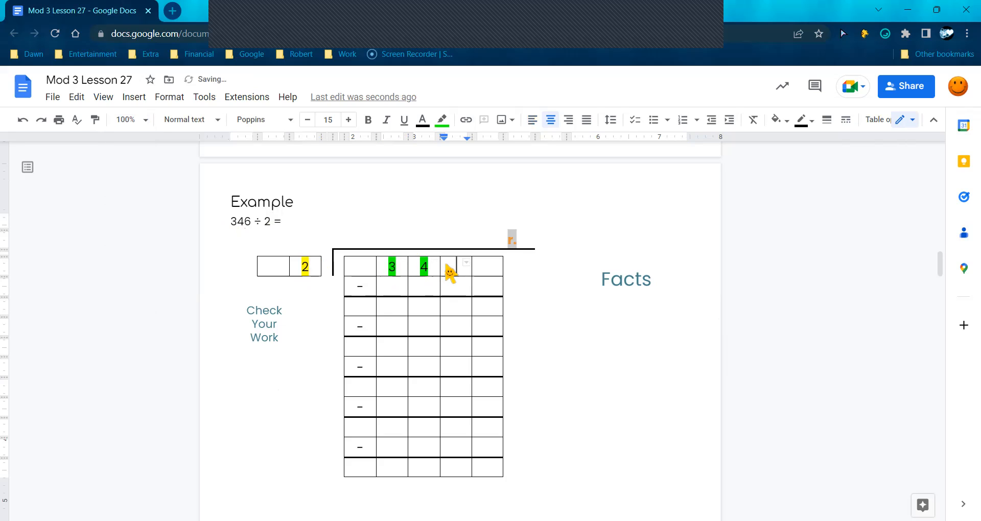
pyautogui.write('6')
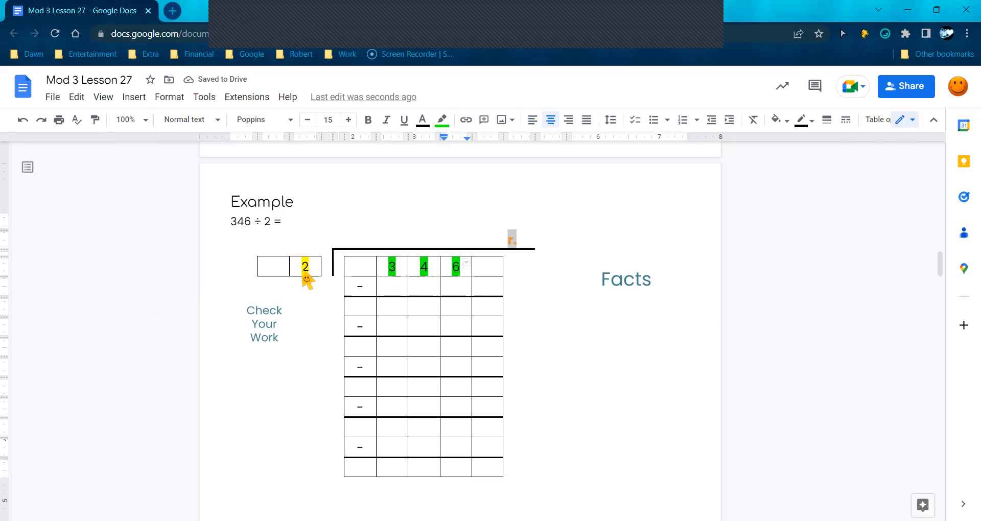
pyautogui.moveTo(629, 288)
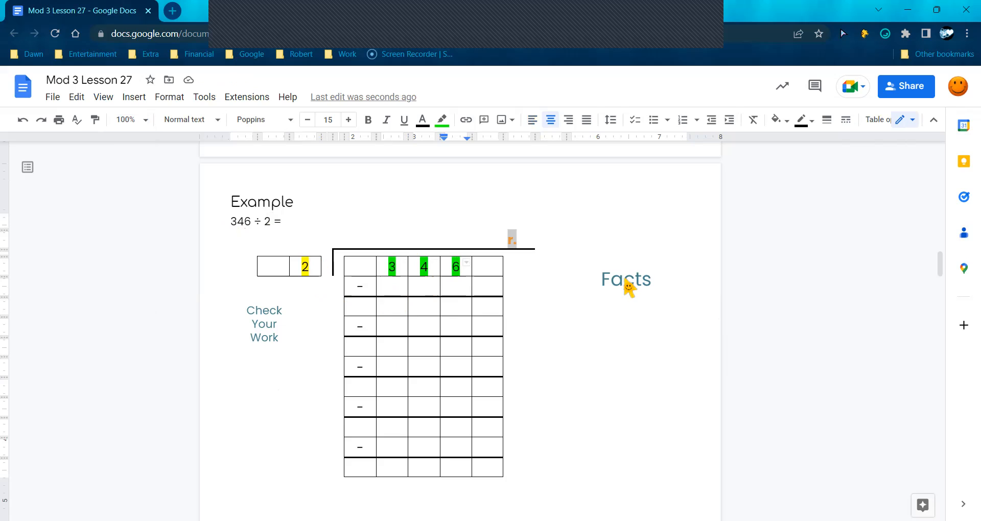
# Open the Facts drawing in the drawing editor and choose the Text box tool
pyautogui.click(626, 279)
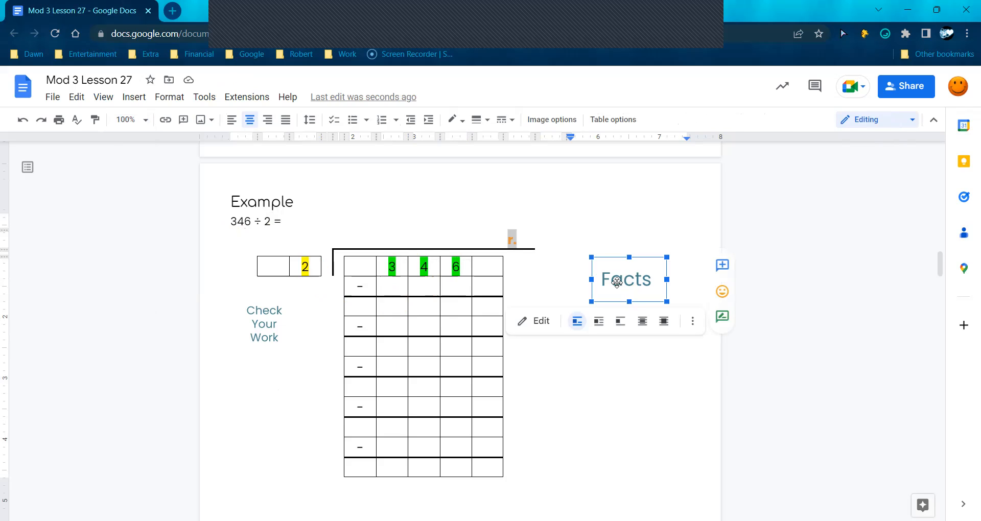
pyautogui.click(534, 321)
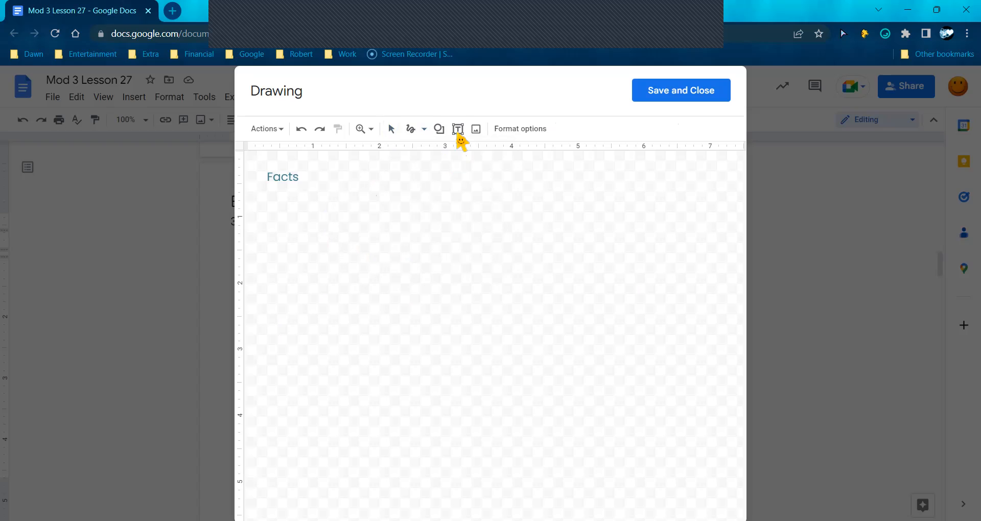
pyautogui.click(458, 128)
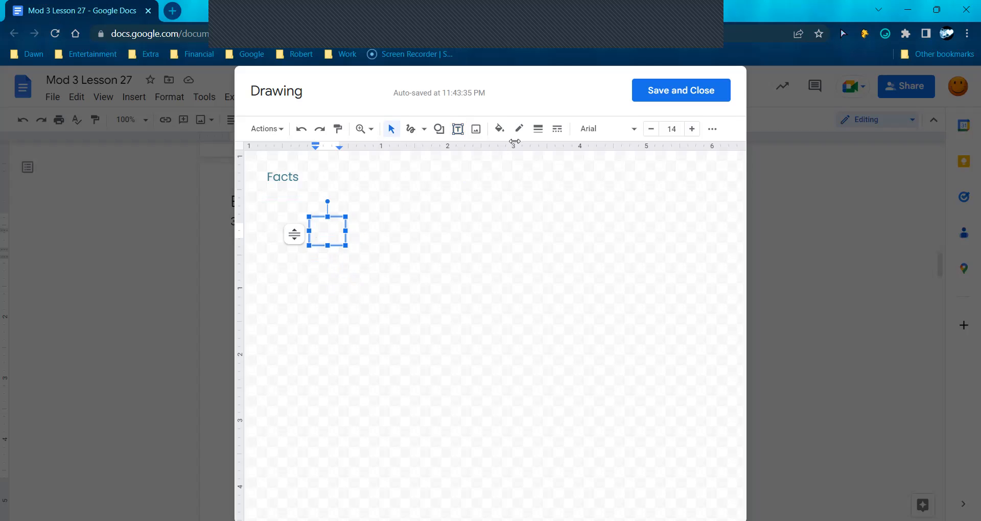
# Set the new text box to Poppins, size 13, with brownish-orange text colour
pyautogui.click(603, 129)
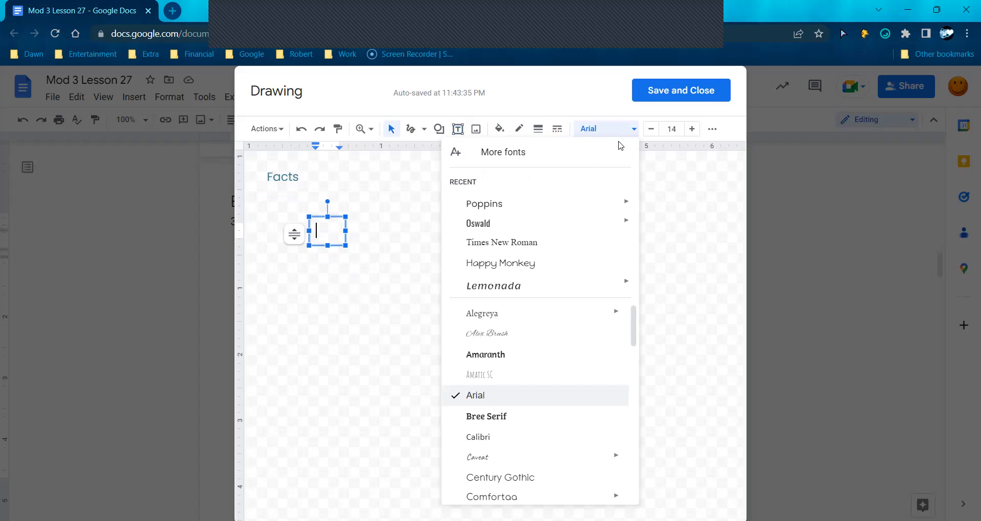
pyautogui.click(483, 204)
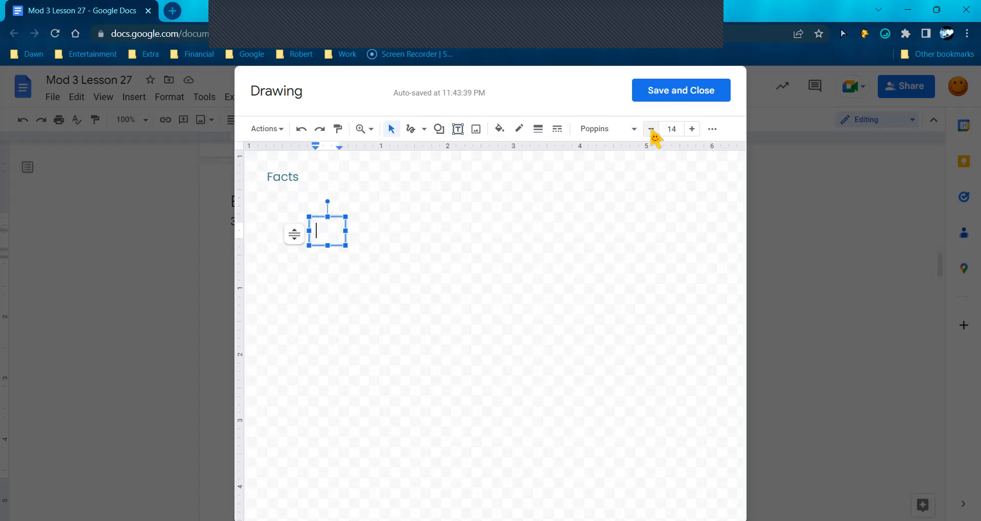
pyautogui.click(651, 129)
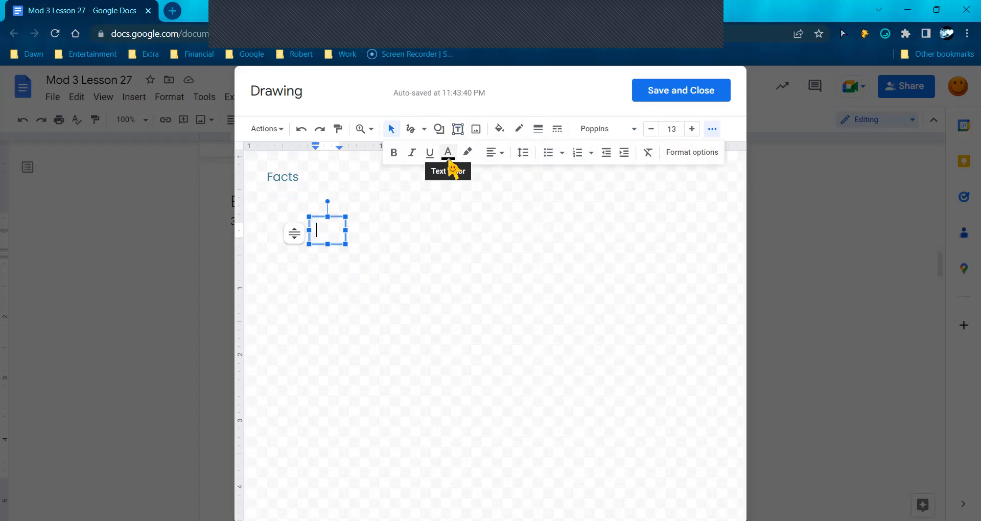
pyautogui.click(448, 152)
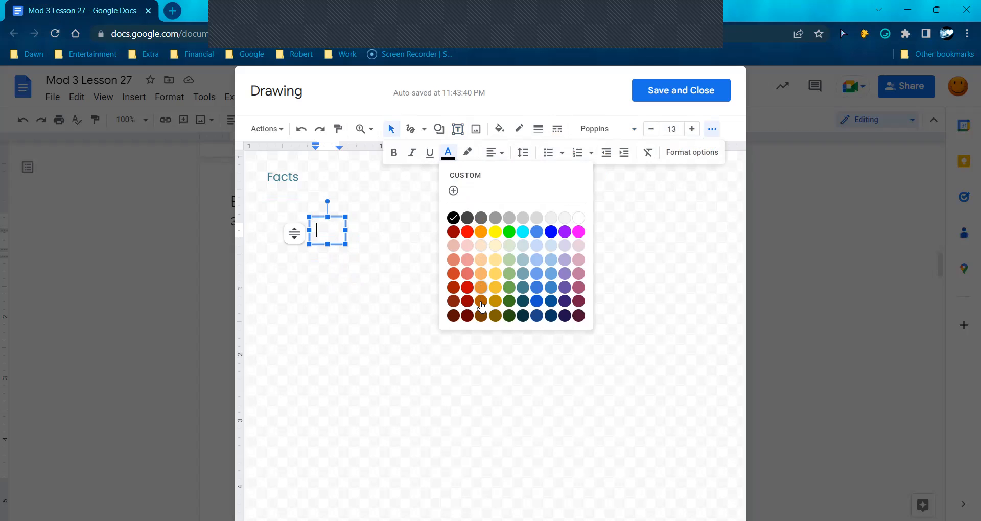
pyautogui.click(481, 303)
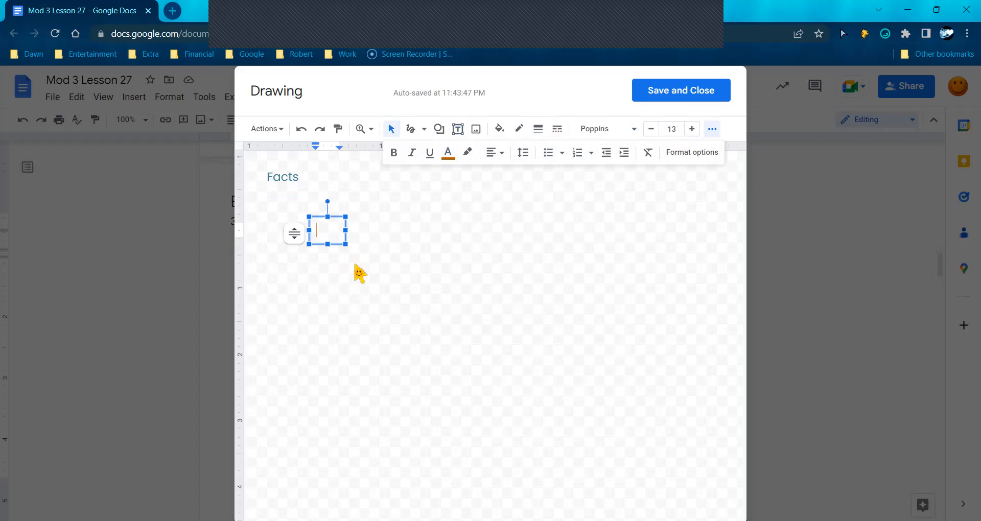
# Type the twos facts from 2 x 1 = 2 through 2 x 5 = 10
pyautogui.write('2')
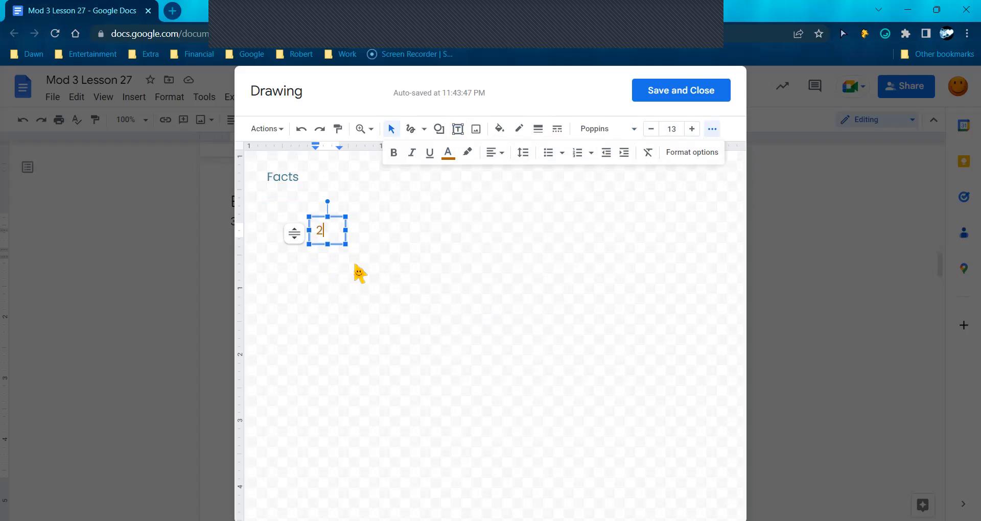
pyautogui.write('x 1')
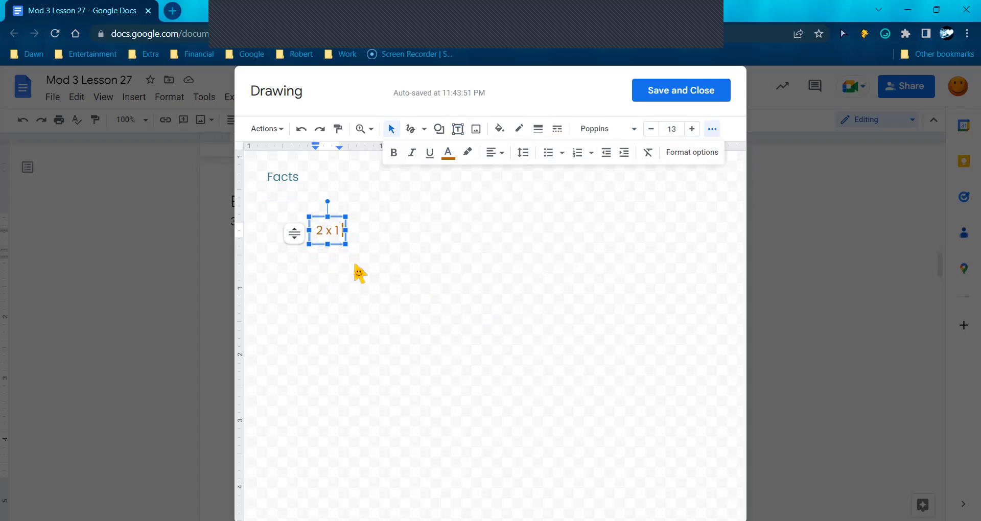
pyautogui.write('= 2')
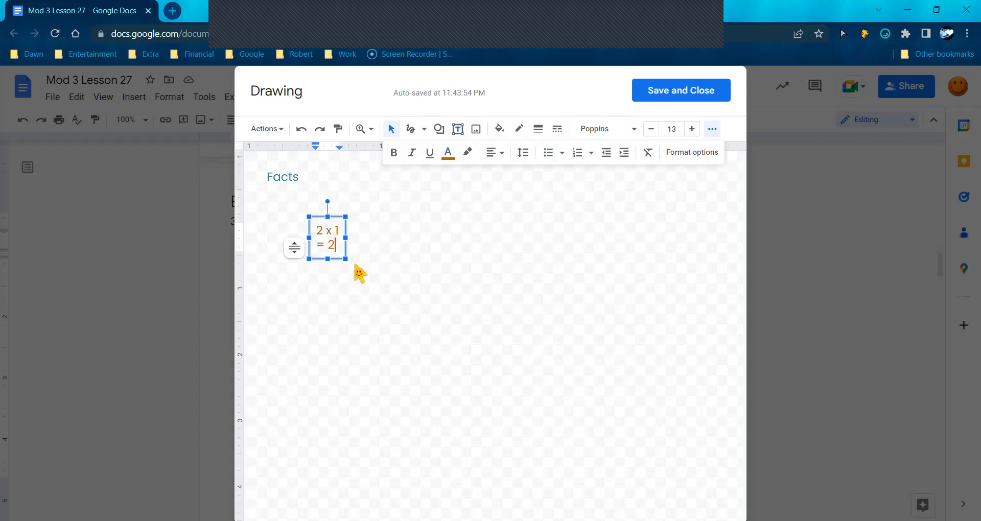
pyautogui.moveTo(355, 244)
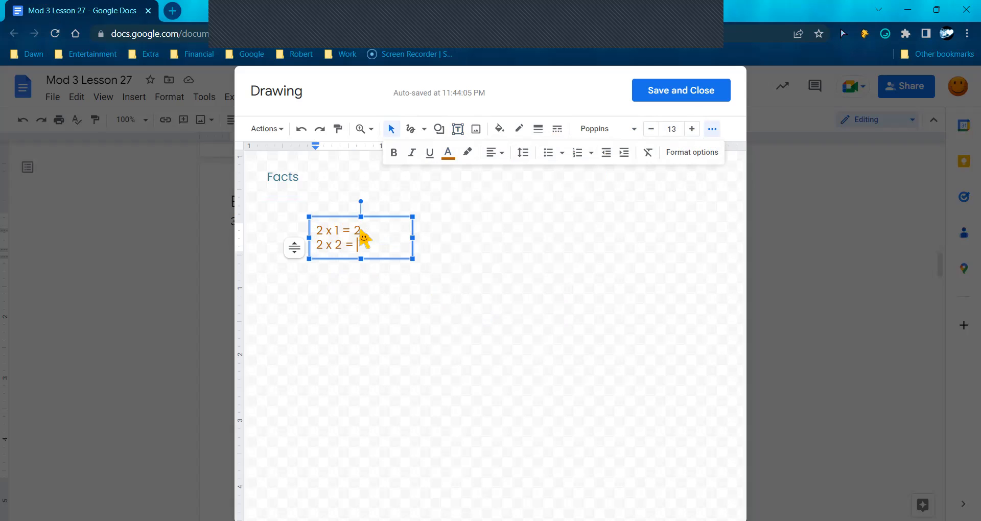
pyautogui.write('2 x 3 =')
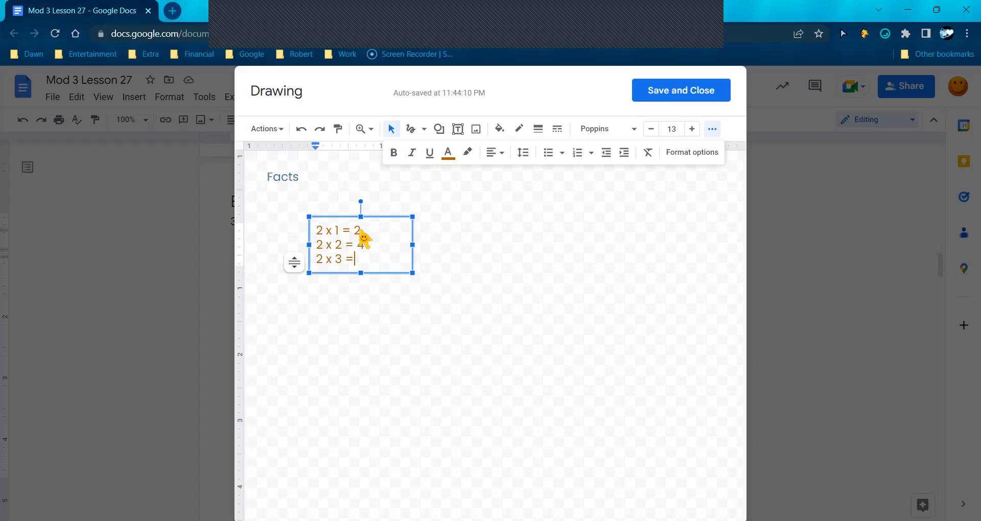
pyautogui.write('6')
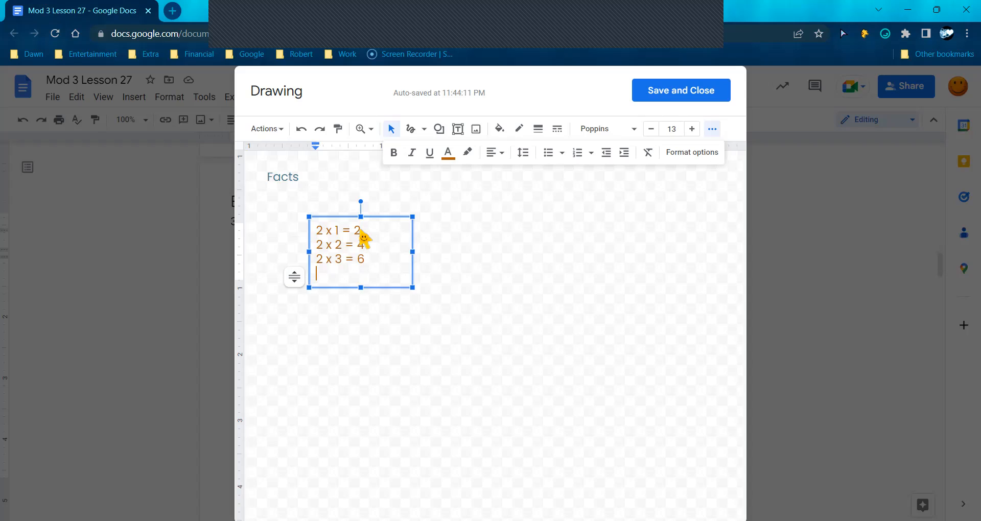
pyautogui.write('2 x 4 =')
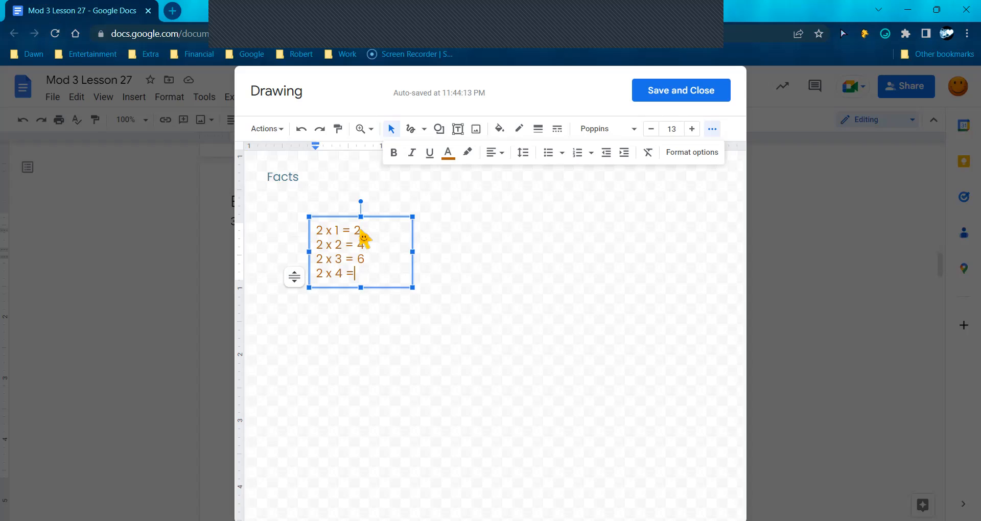
pyautogui.write('8')
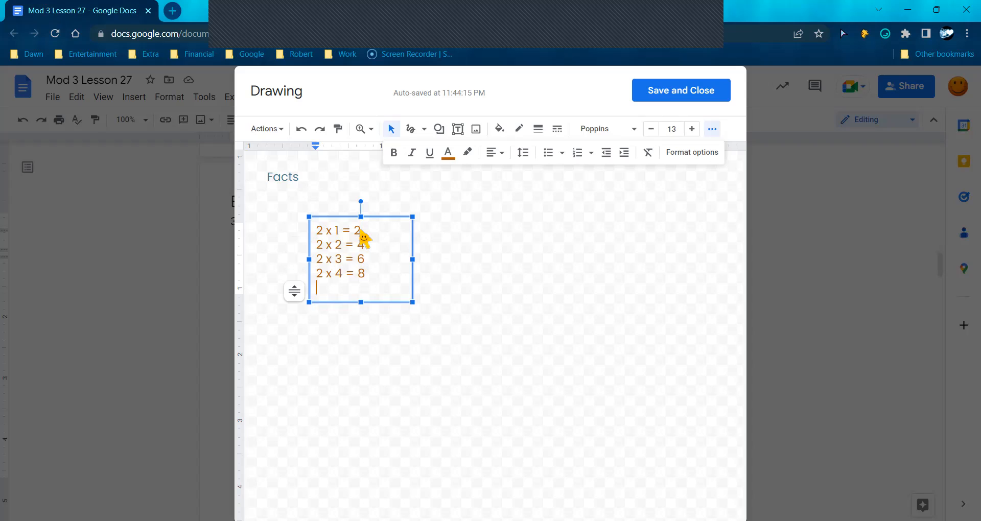
pyautogui.write('2 x 5 =')
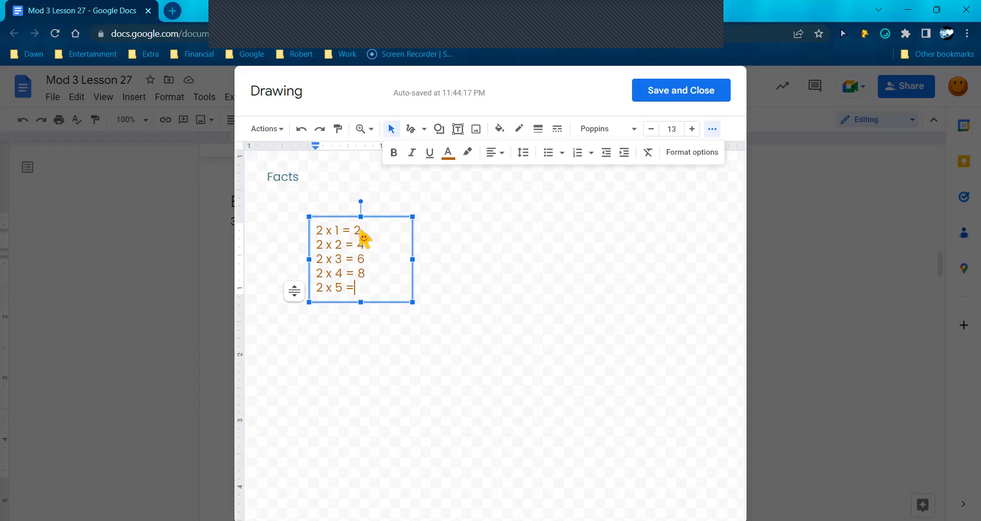
pyautogui.write('10')
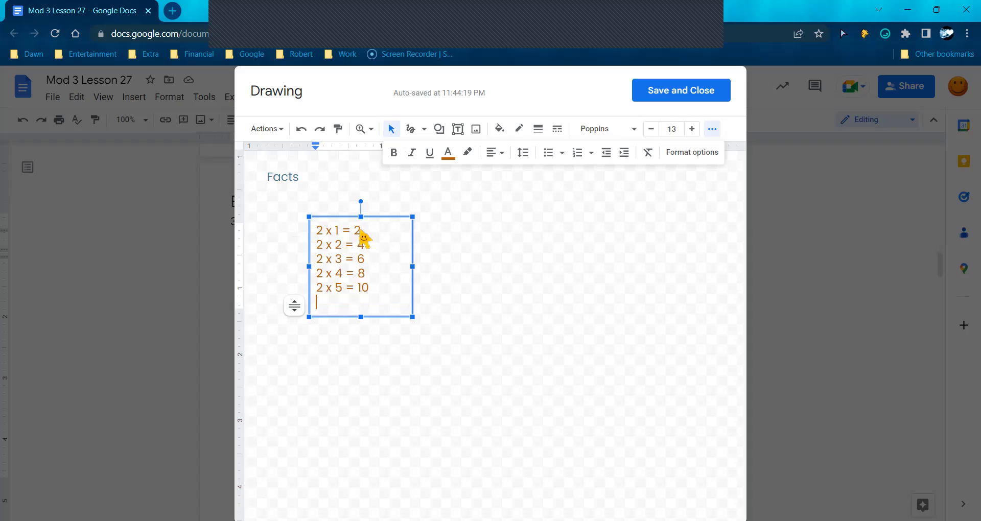
# Type the remaining facts 2 x 6 = 12 through 2 x 9 = 18 and finish editing
pyautogui.write('2 x')
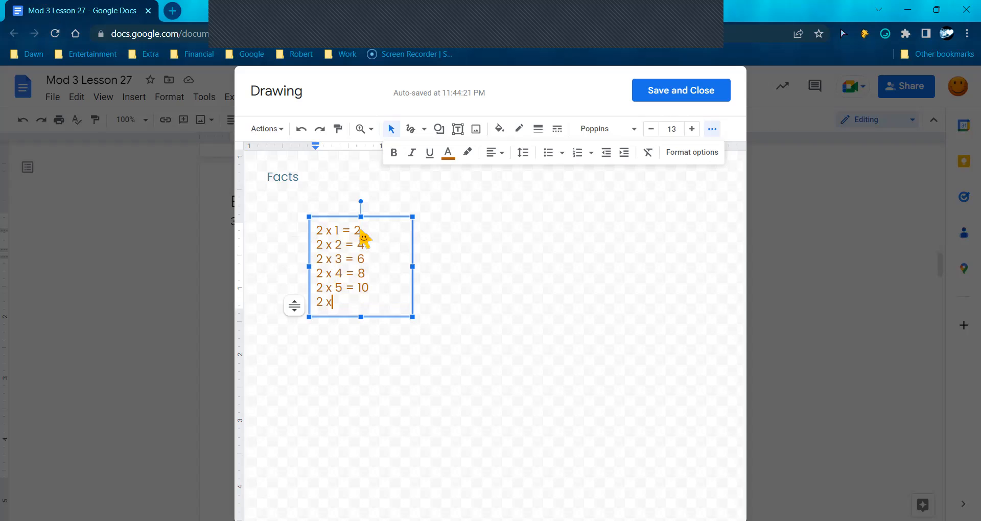
pyautogui.write('6 = 12')
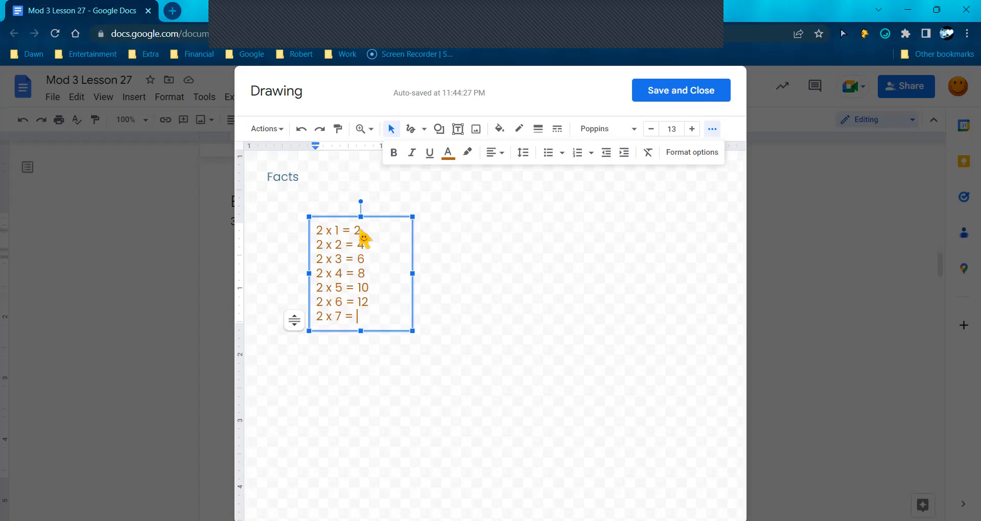
pyautogui.write('14')
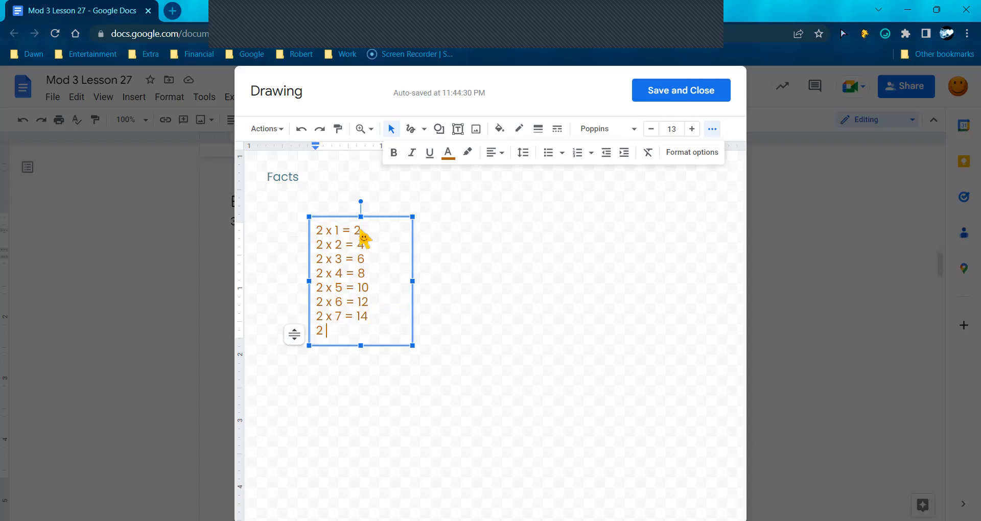
pyautogui.write('x 8')
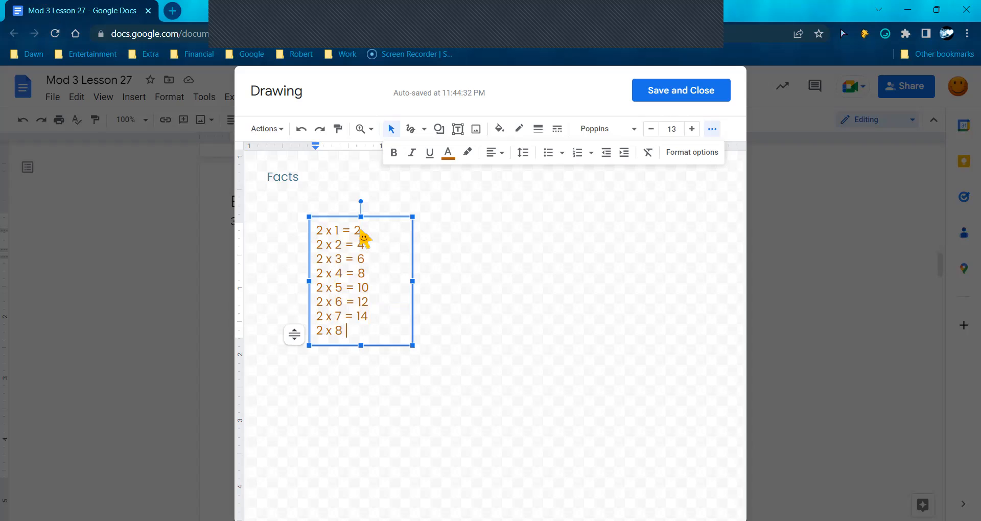
pyautogui.write('= 16')
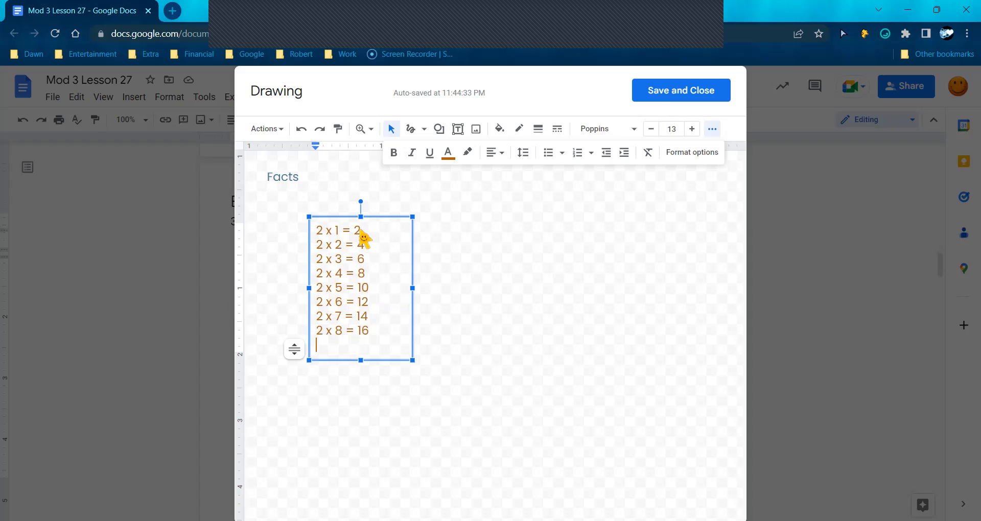
pyautogui.write('2 x')
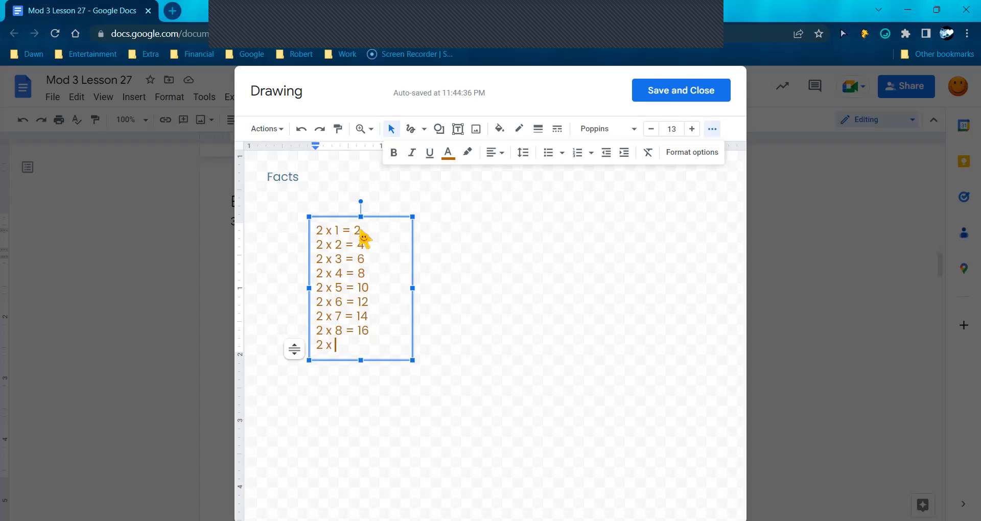
pyautogui.write('9 = 1')
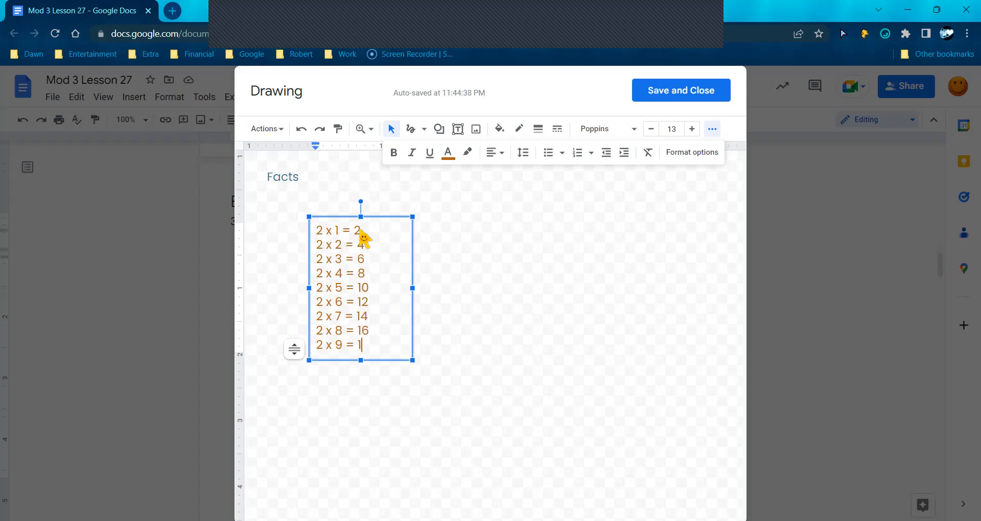
pyautogui.write('8')
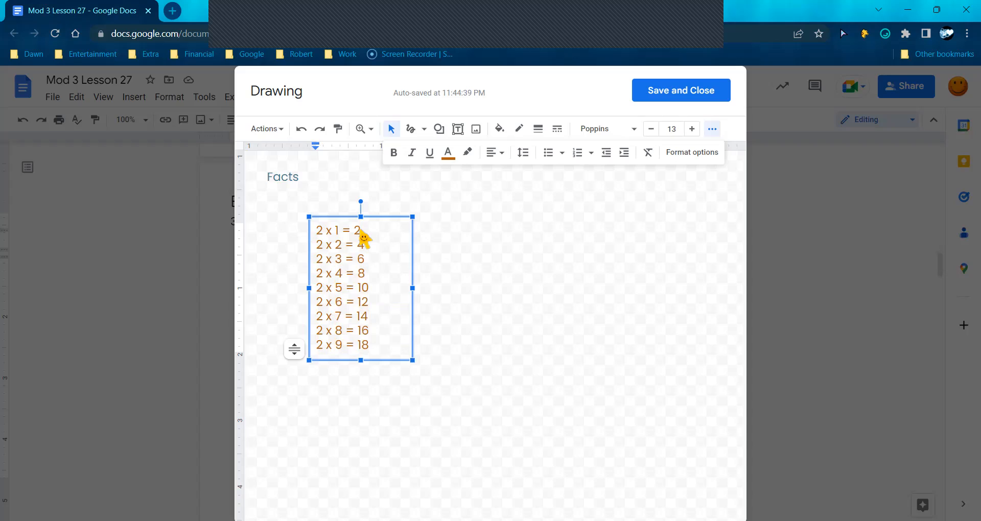
pyautogui.moveTo(344, 357)
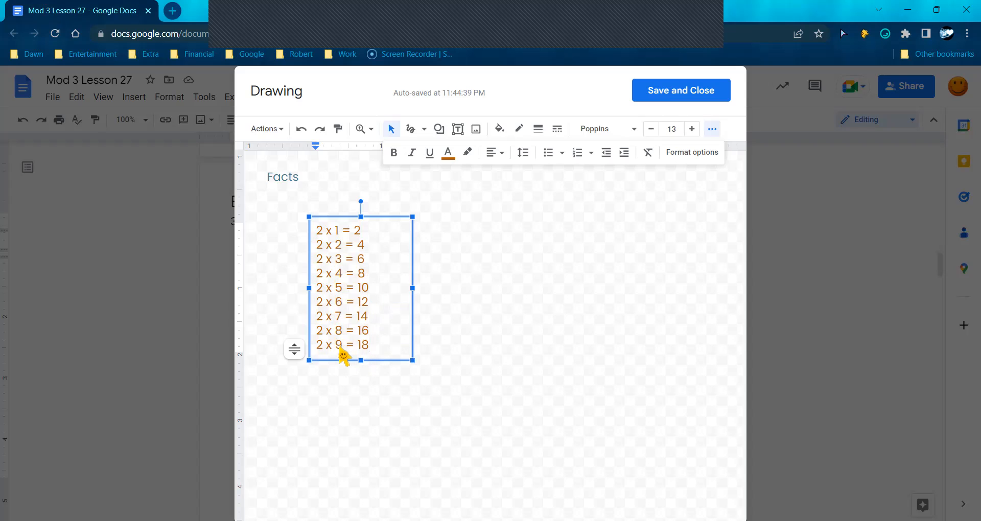
pyautogui.click(369, 345)
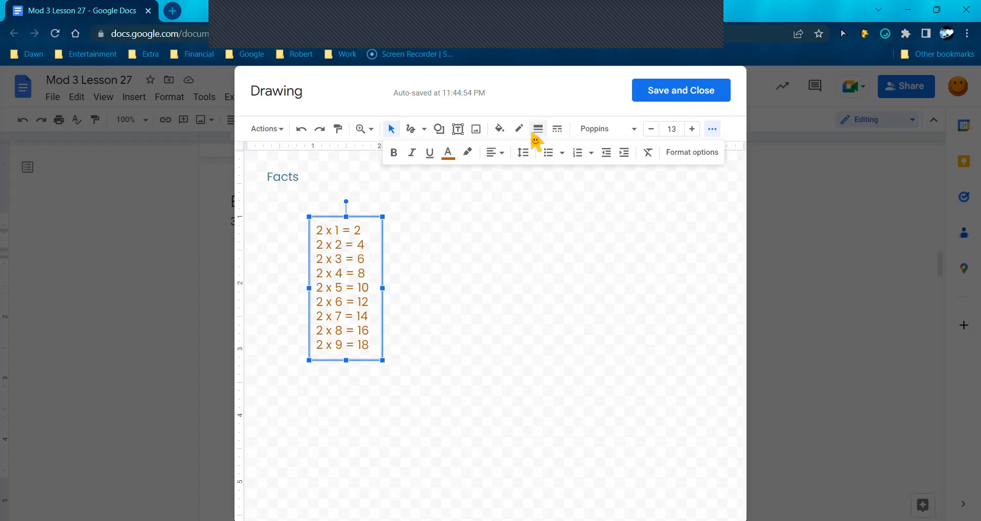
# Add a text box beside the facts set to Poppins with blue text
pyautogui.click(458, 129)
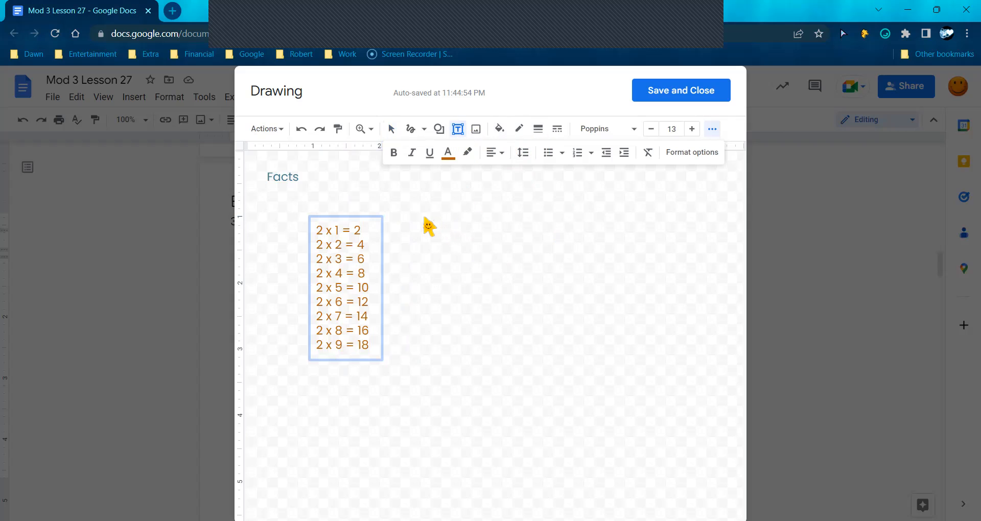
pyautogui.moveTo(422, 224); pyautogui.dragTo(472, 369)
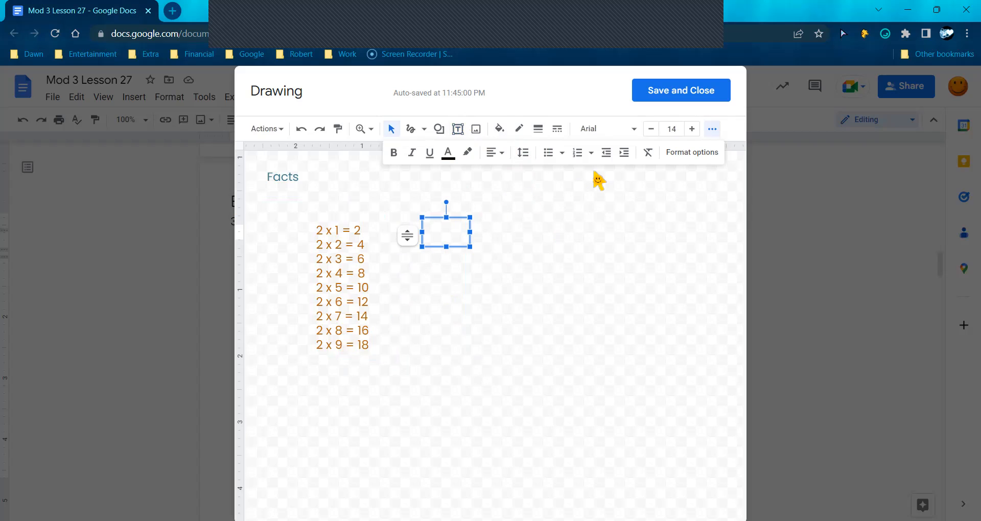
pyautogui.click(603, 128)
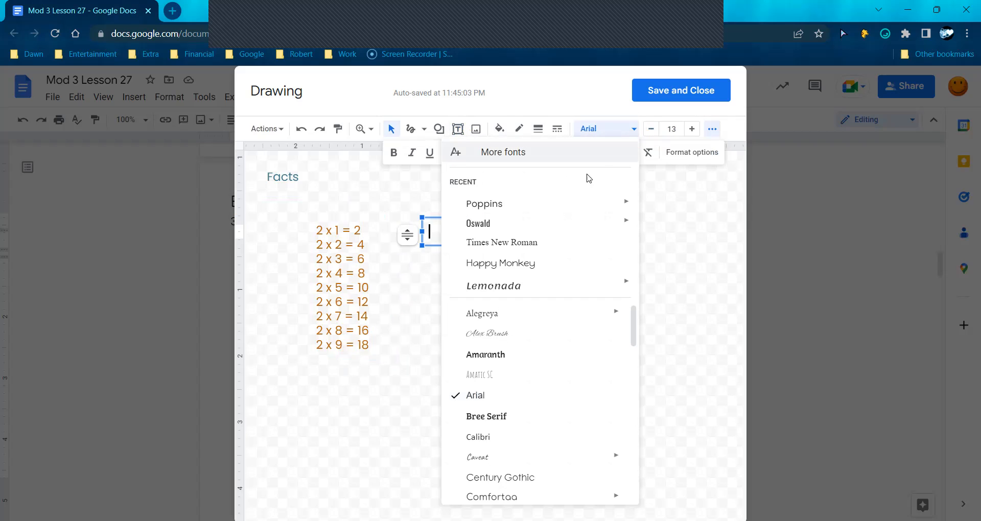
pyautogui.click(483, 204)
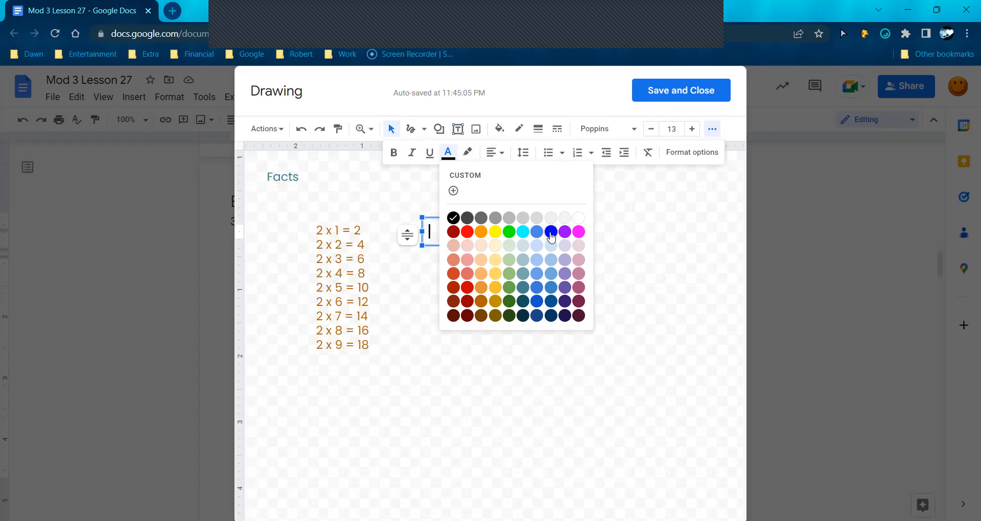
pyautogui.click(551, 232)
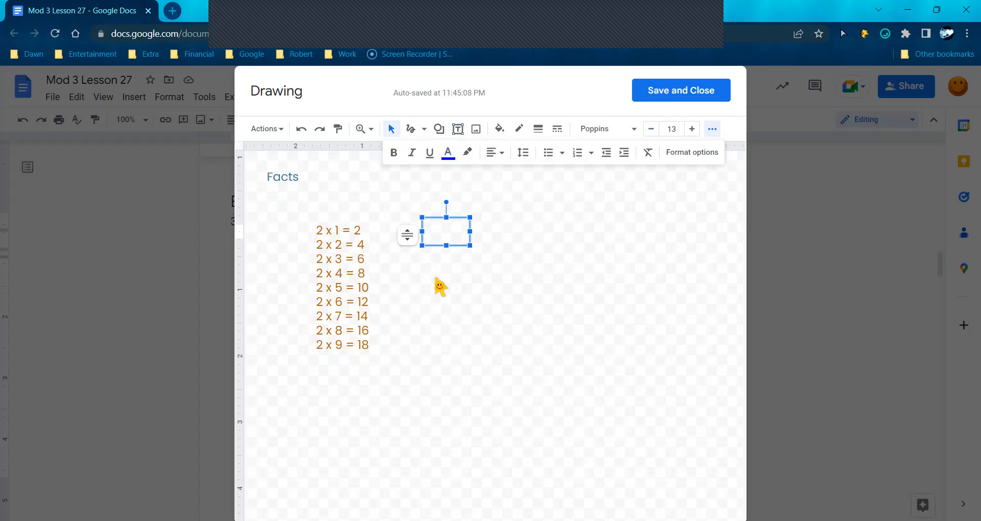
# List the products 2 through 18, narrow the box, and save the drawing into the document
pyautogui.write('2')
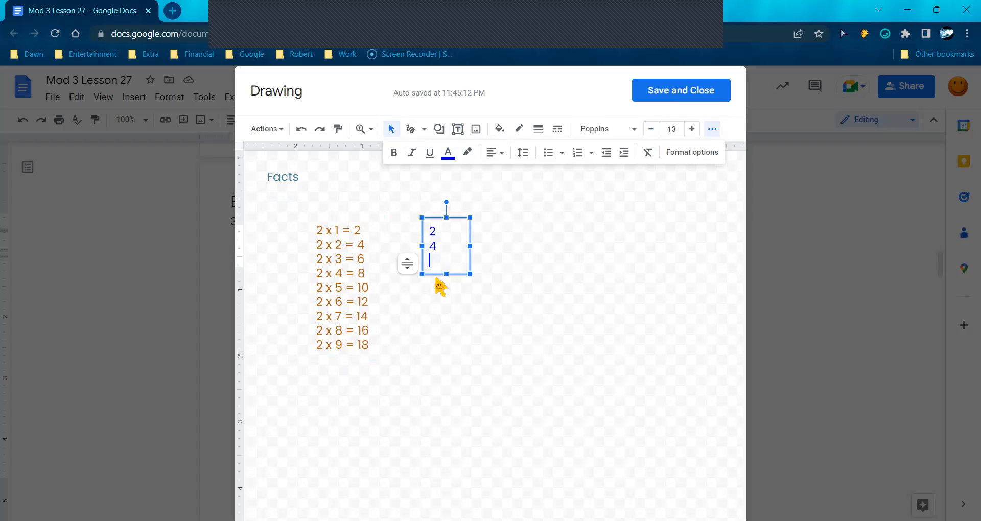
pyautogui.write('6')
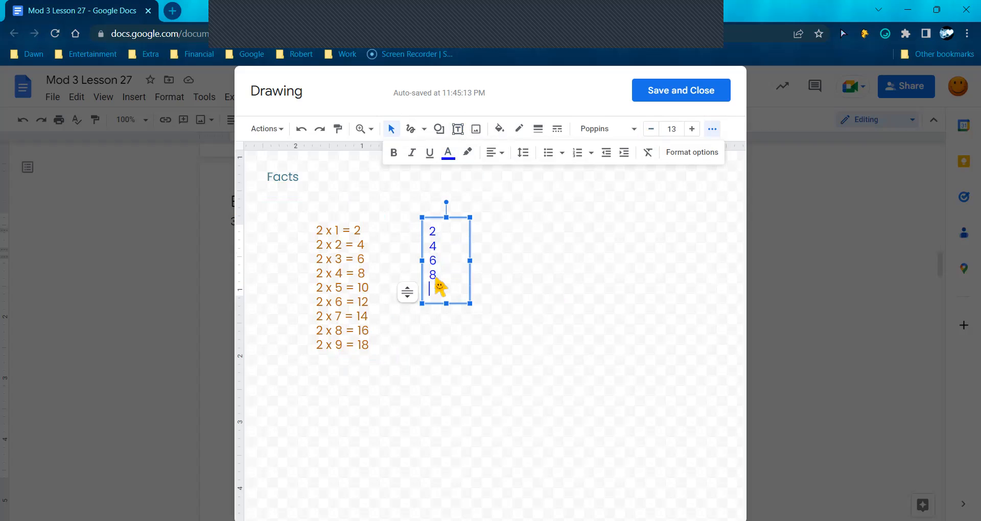
pyautogui.write('10')
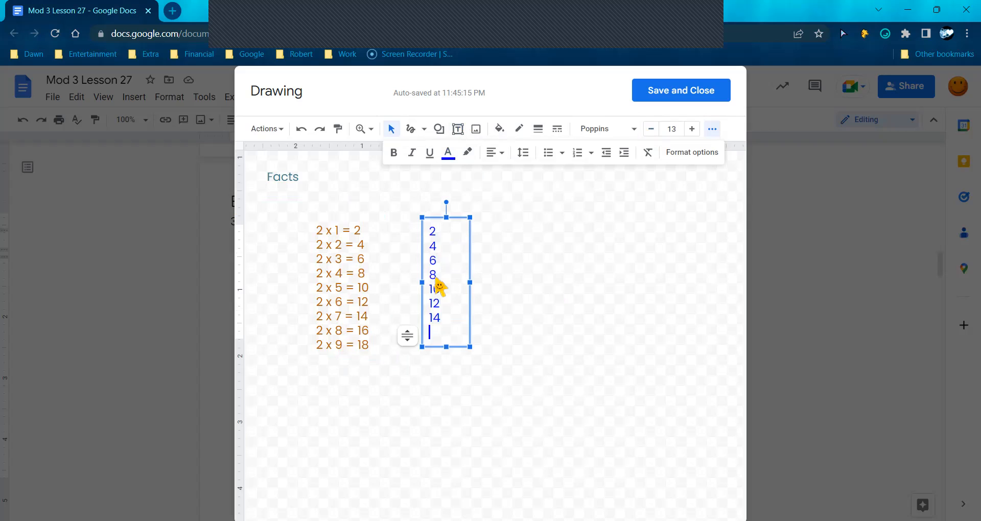
pyautogui.write('16')
pyautogui.write('18')
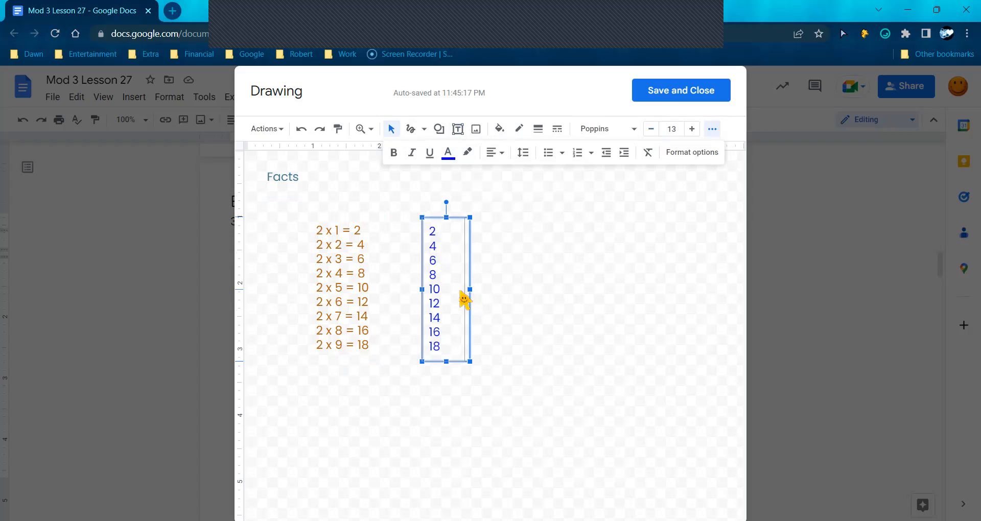
pyautogui.moveTo(471, 288); pyautogui.dragTo(454, 288)
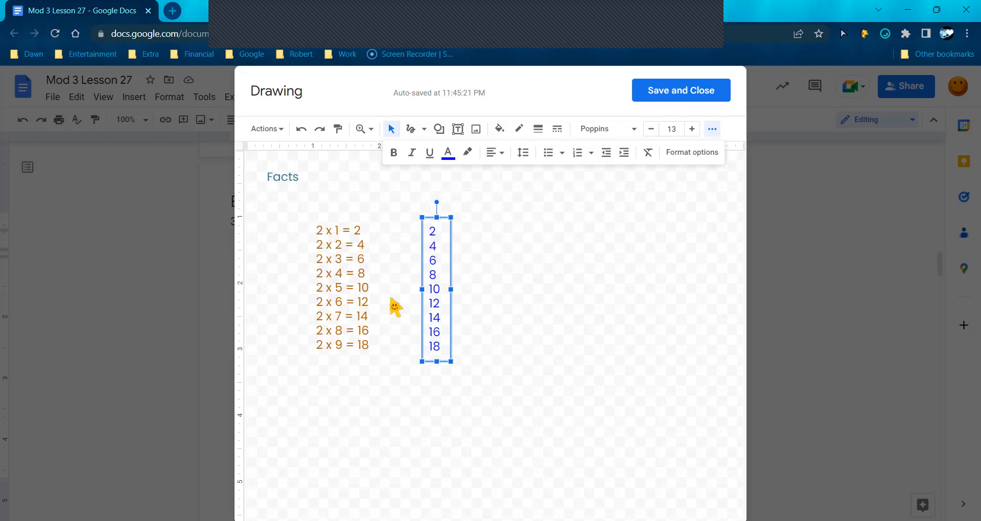
pyautogui.moveTo(375, 313)
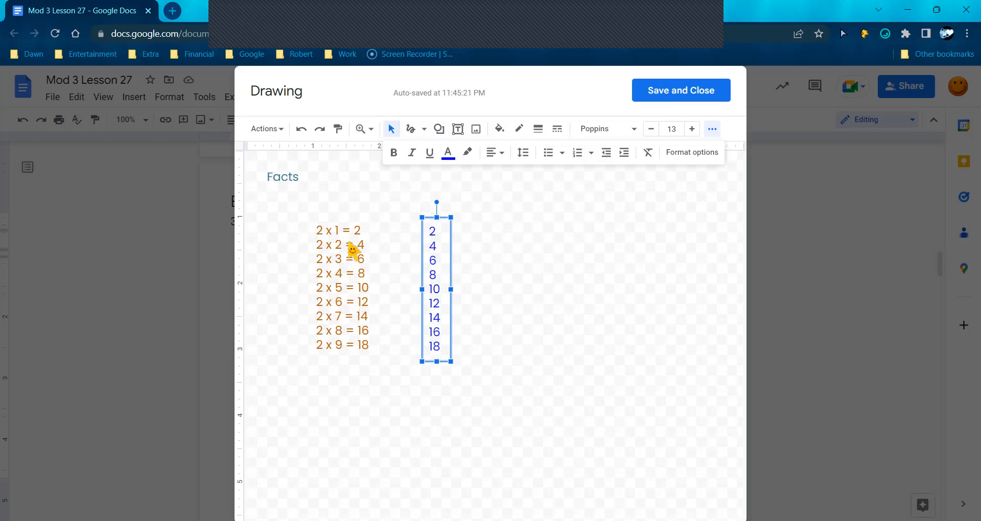
pyautogui.moveTo(361, 283)
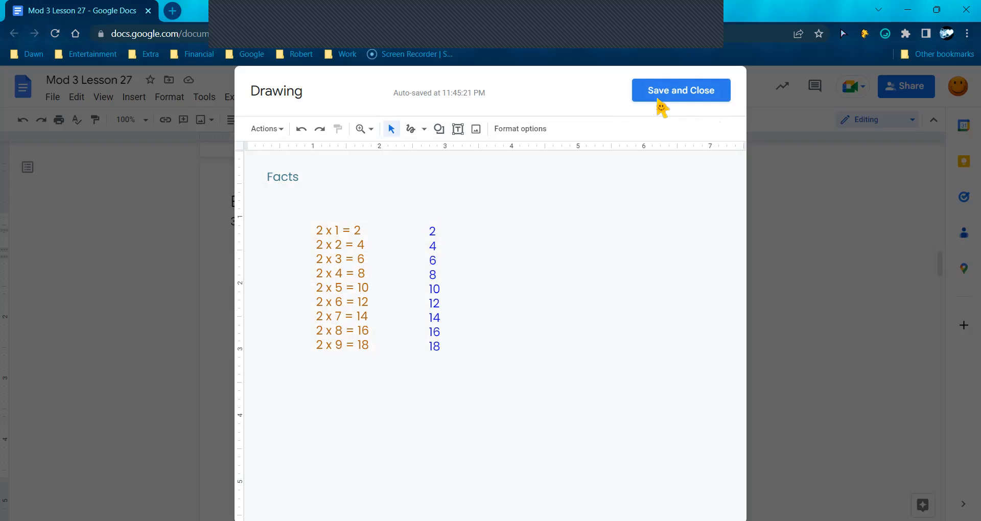
pyautogui.click(681, 90)
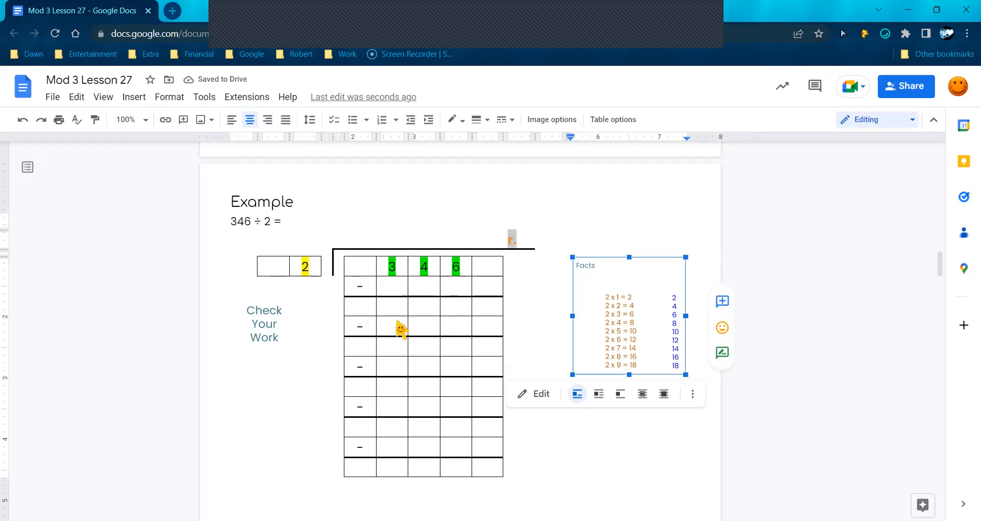
pyautogui.moveTo(307, 275)
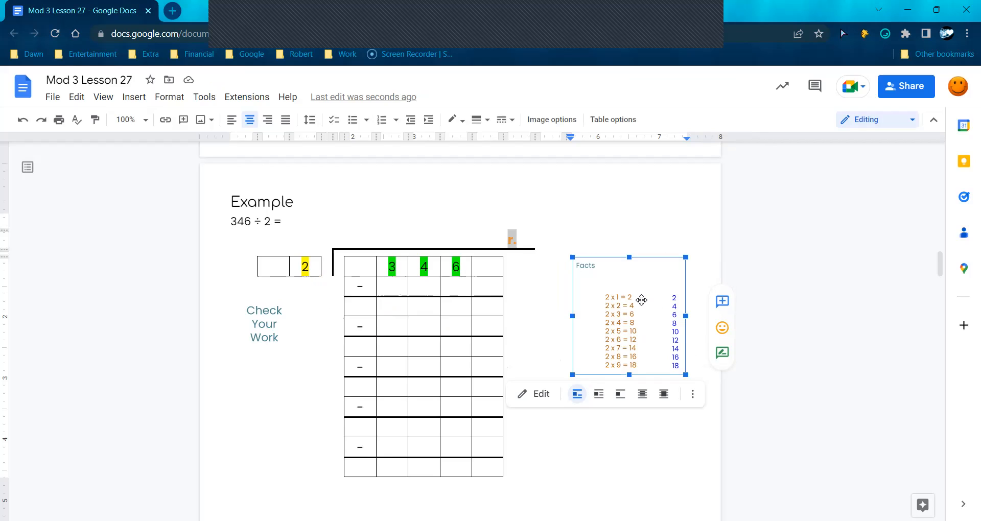
pyautogui.moveTo(643, 303)
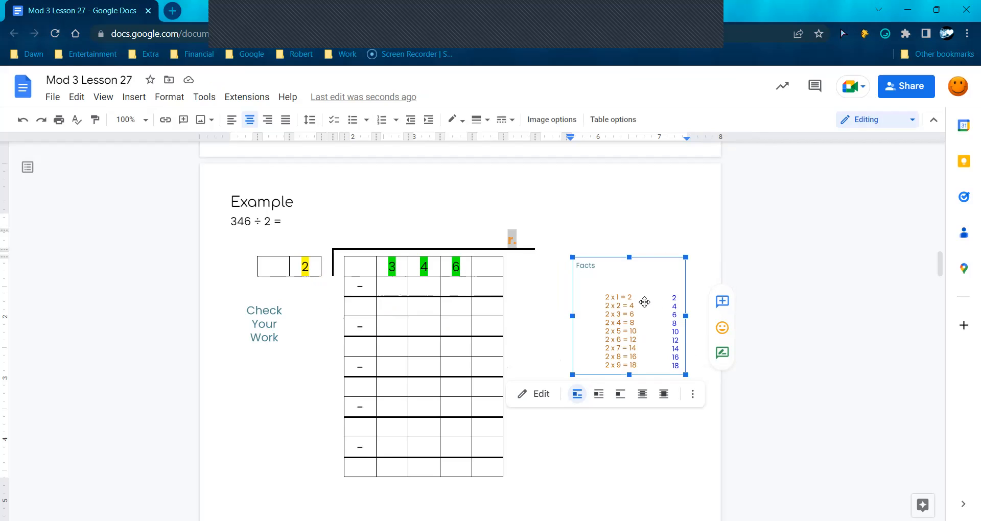
pyautogui.moveTo(633, 295)
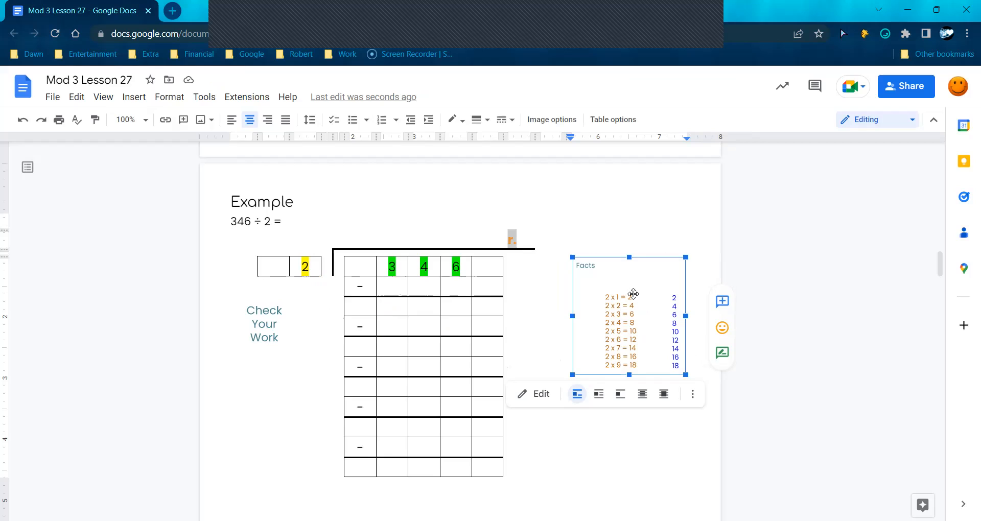
pyautogui.moveTo(635, 299)
pyautogui.write('1')
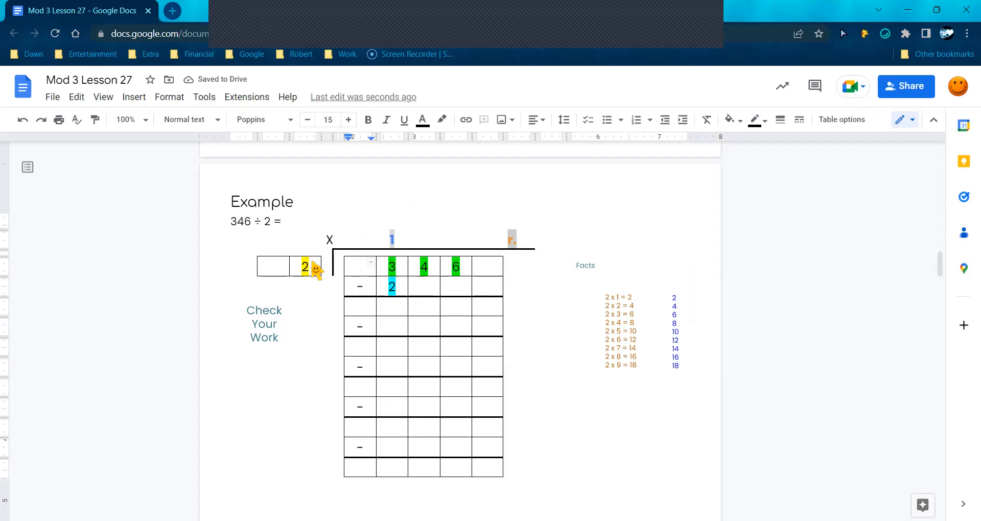
pyautogui.moveTo(395, 290)
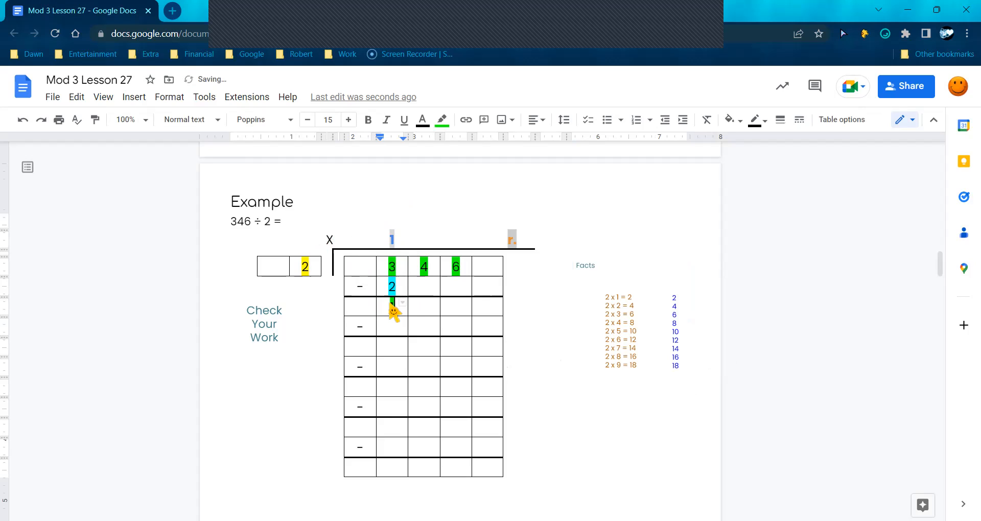
# Enter quotient 7, subtract 14 from 14 leaving 0, and bring down the 6
pyautogui.write('1')
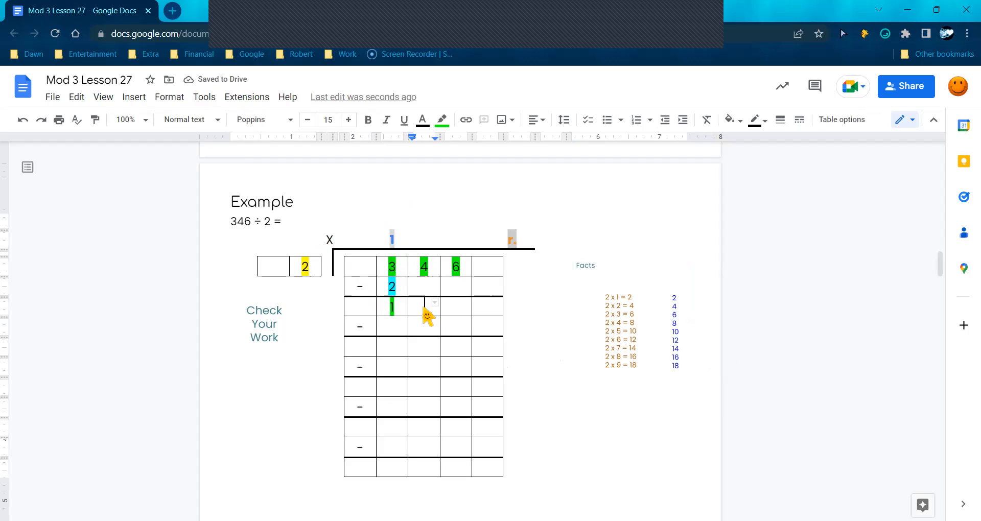
pyautogui.write('4')
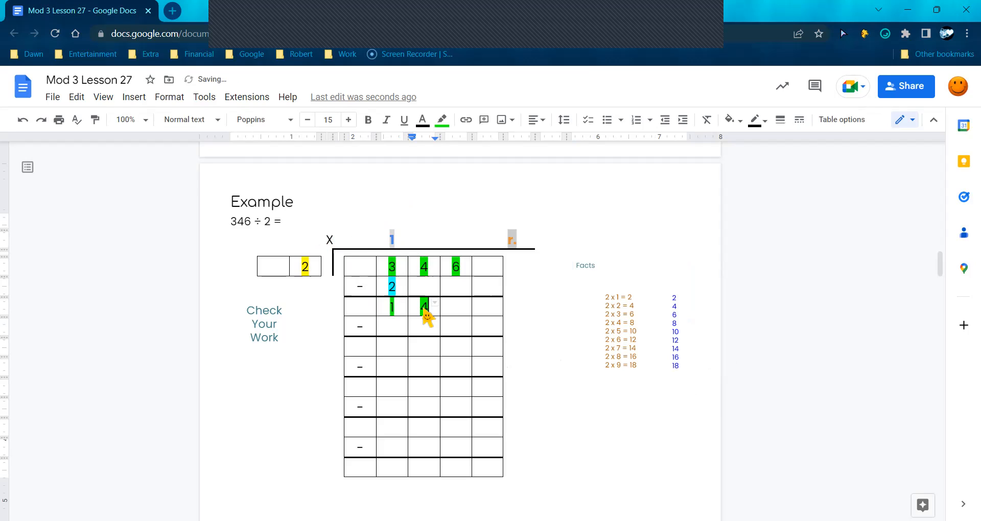
pyautogui.moveTo(306, 276)
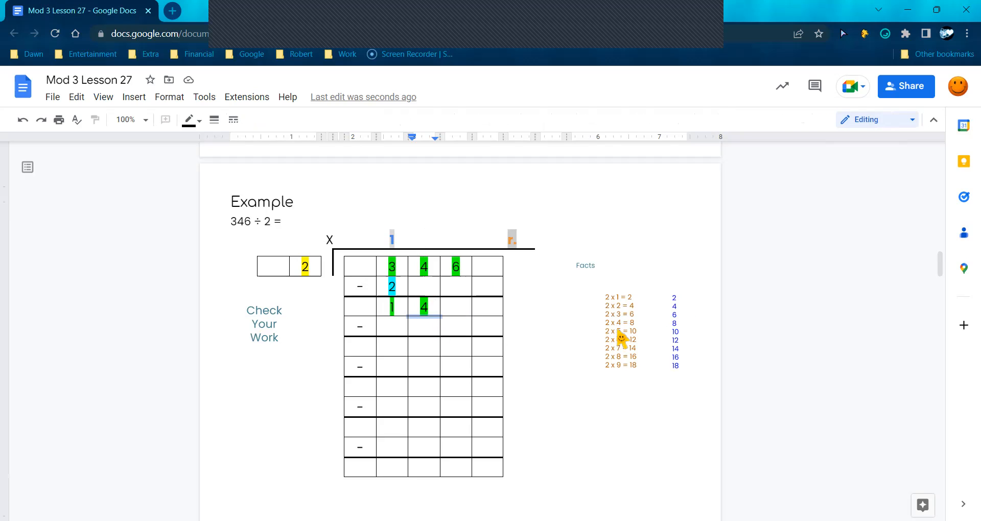
pyautogui.moveTo(682, 346)
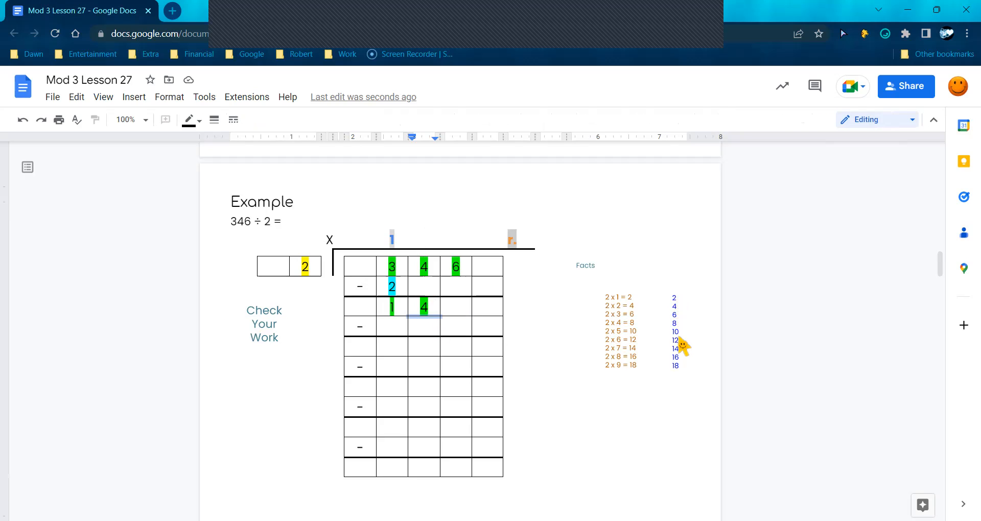
pyautogui.moveTo(640, 357)
pyautogui.write('7')
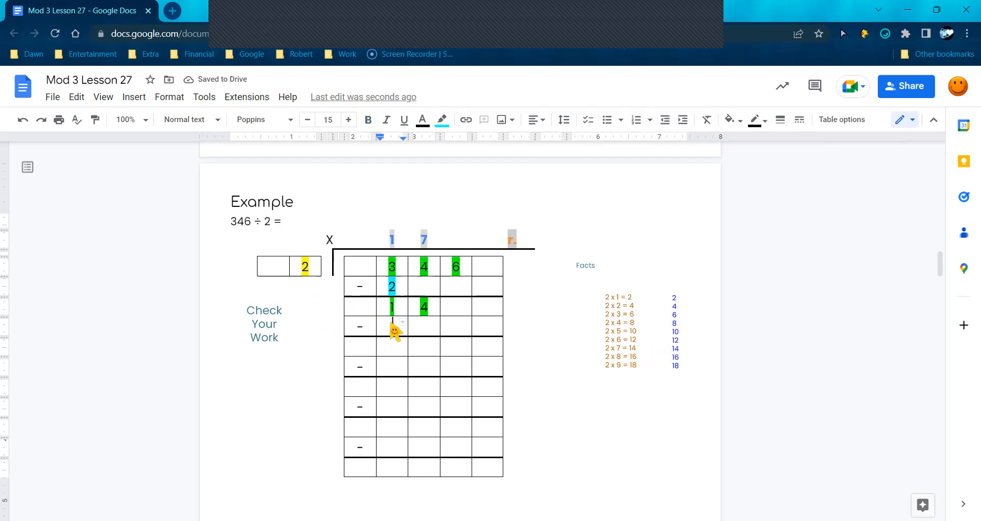
pyautogui.write('1')
pyautogui.click(423, 326)
pyautogui.write('4')
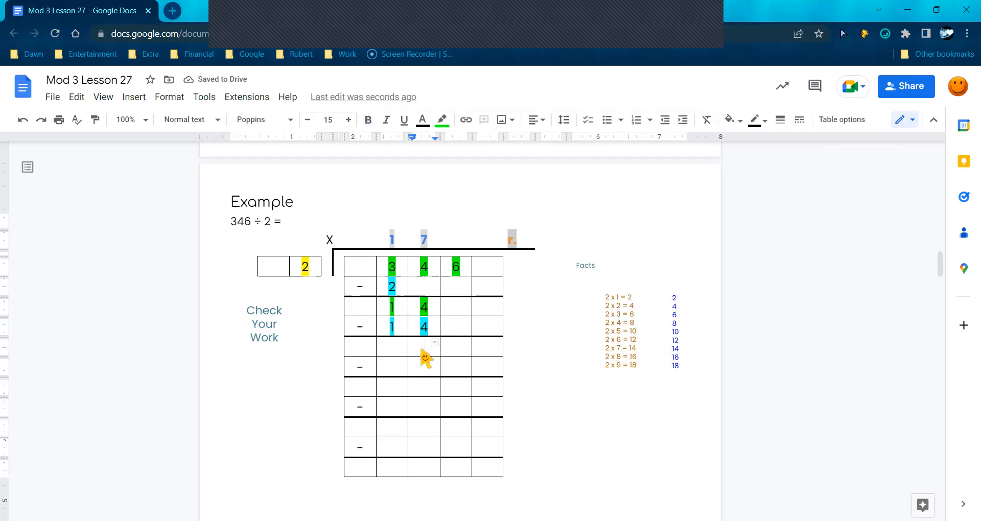
pyautogui.write('0')
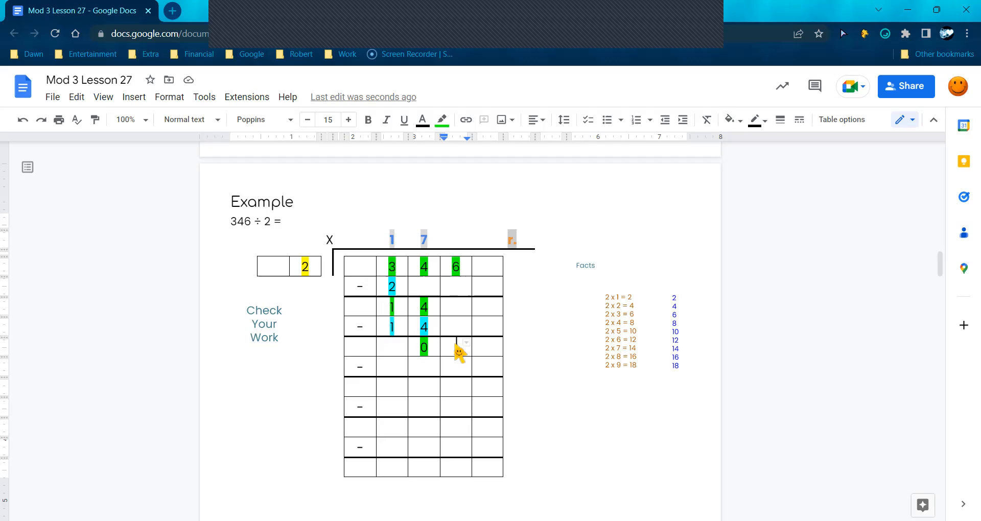
pyautogui.write('6')
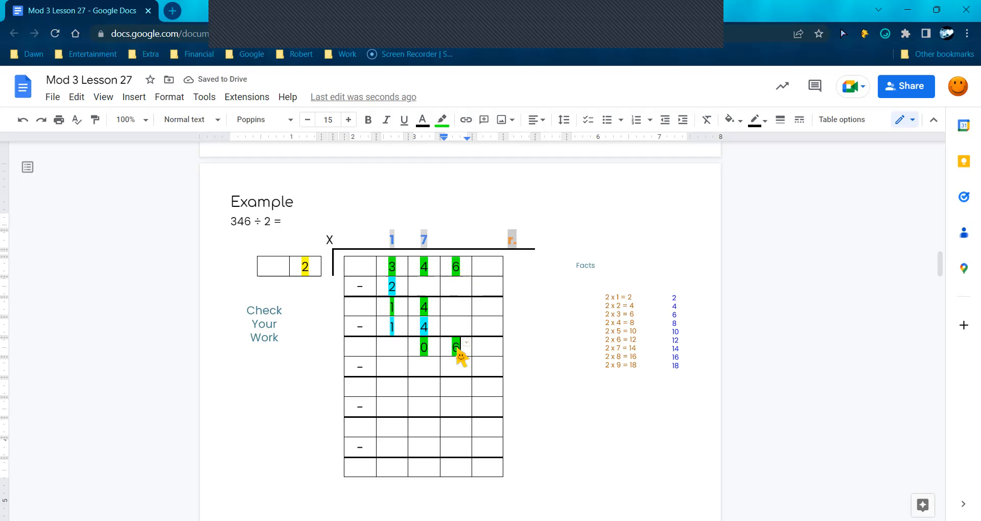
pyautogui.moveTo(311, 283)
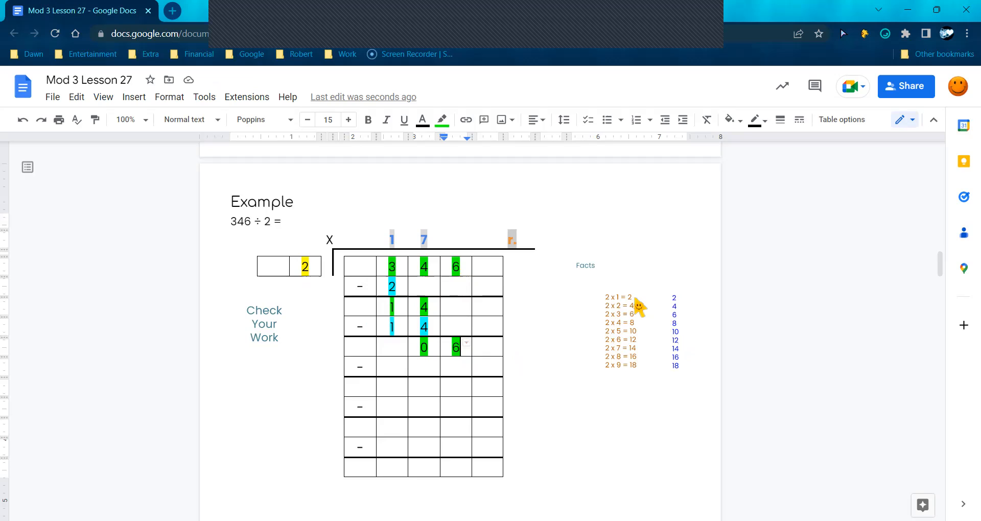
pyautogui.moveTo(623, 324)
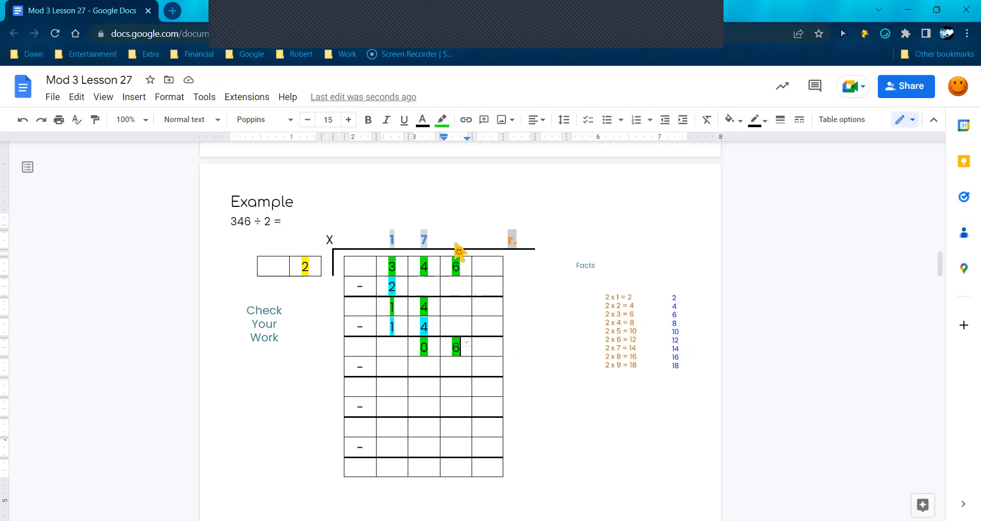
# Enter quotient digit 3, subtract 6 leaving 0, completing the quotient 173
pyautogui.write('3')
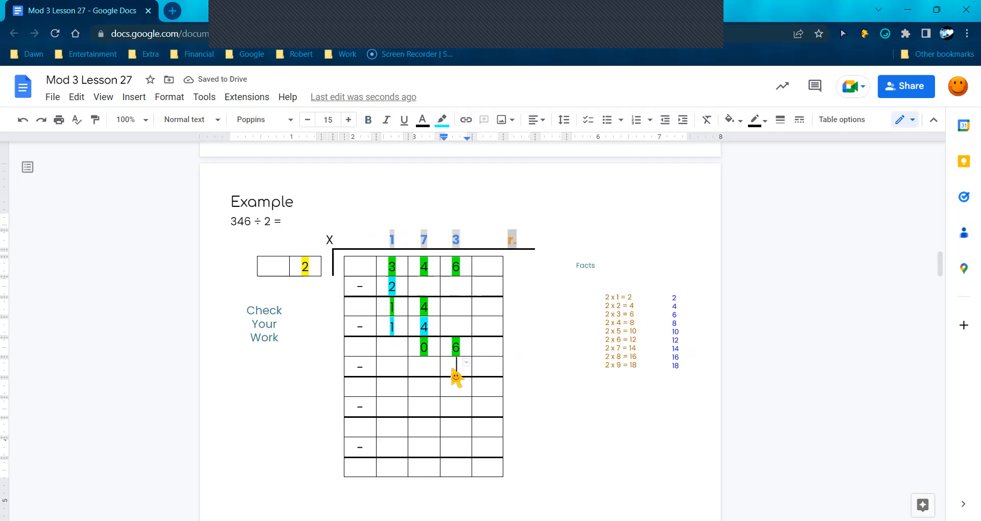
pyautogui.write('6')
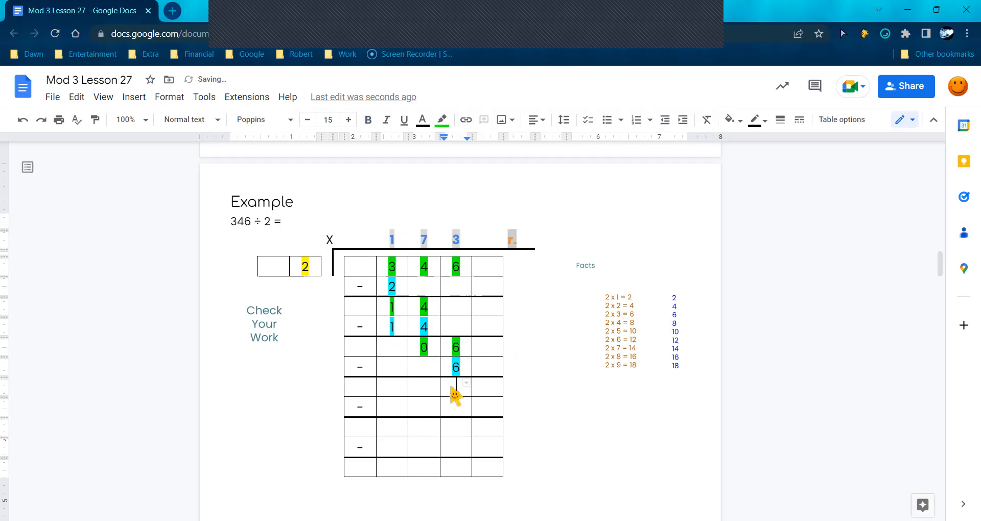
pyautogui.write('0')
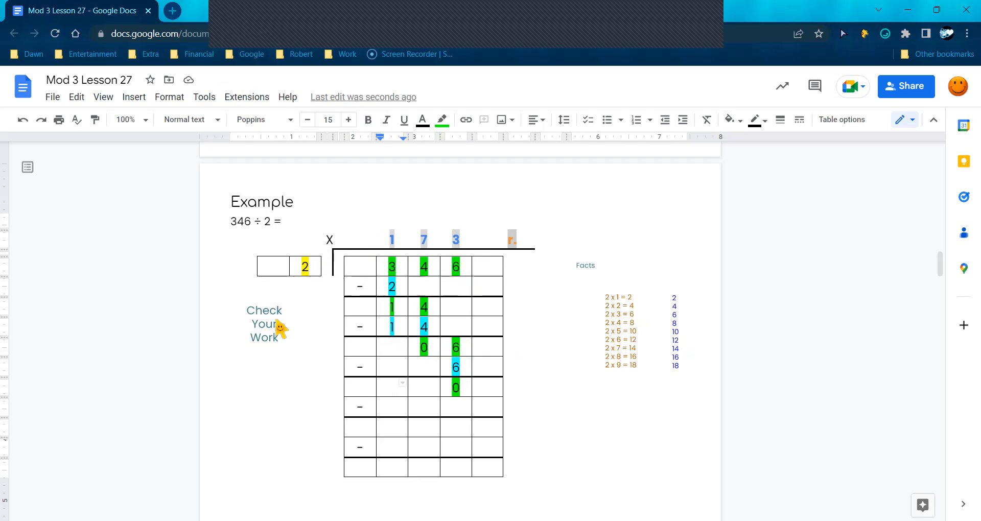
pyautogui.click(264, 324)
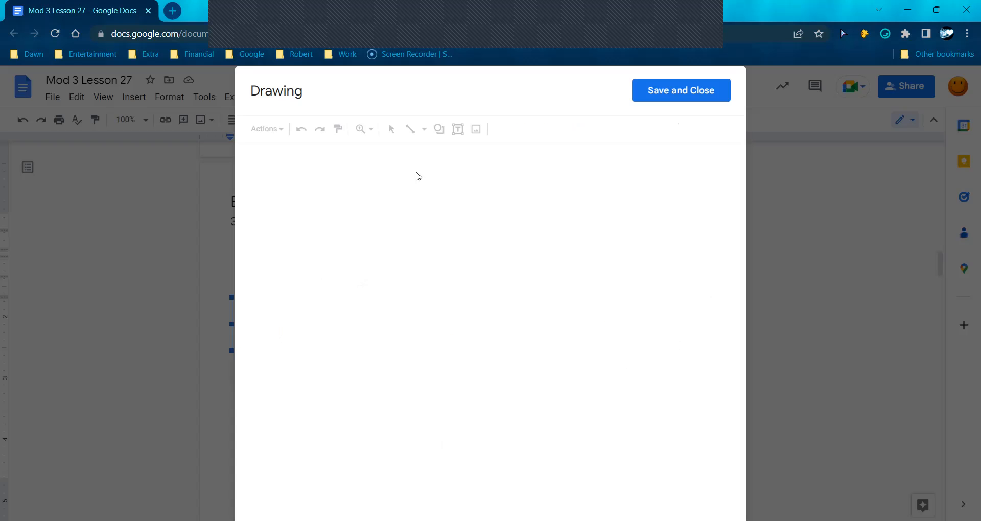
# With the Scribble tool, handwrite 172 × 2 and draw the underline
pyautogui.click(423, 129)
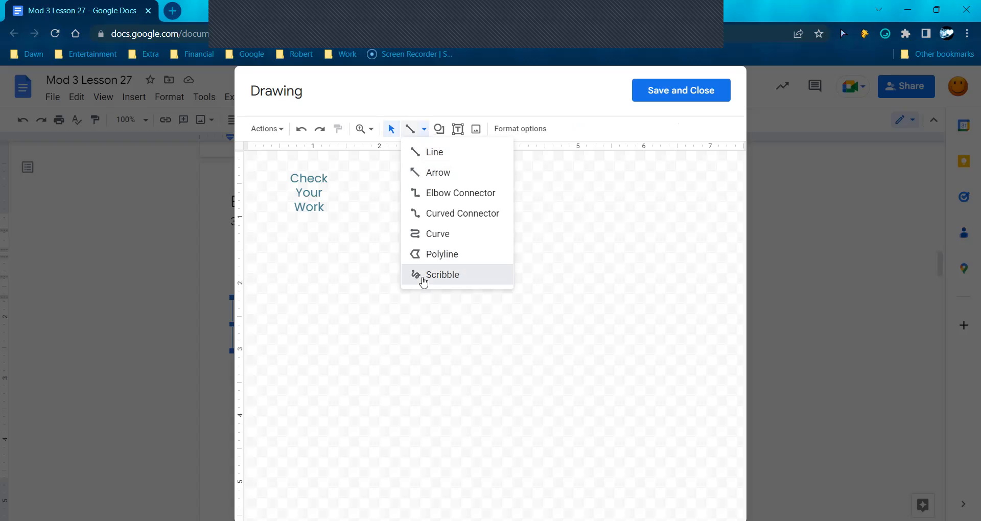
pyautogui.click(441, 275)
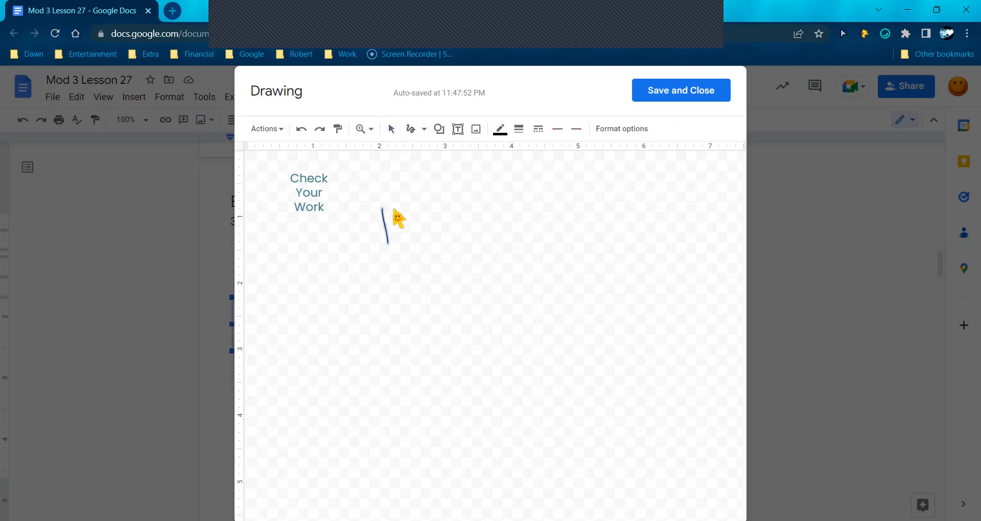
pyautogui.moveTo(390, 215); pyautogui.dragTo(416, 235)
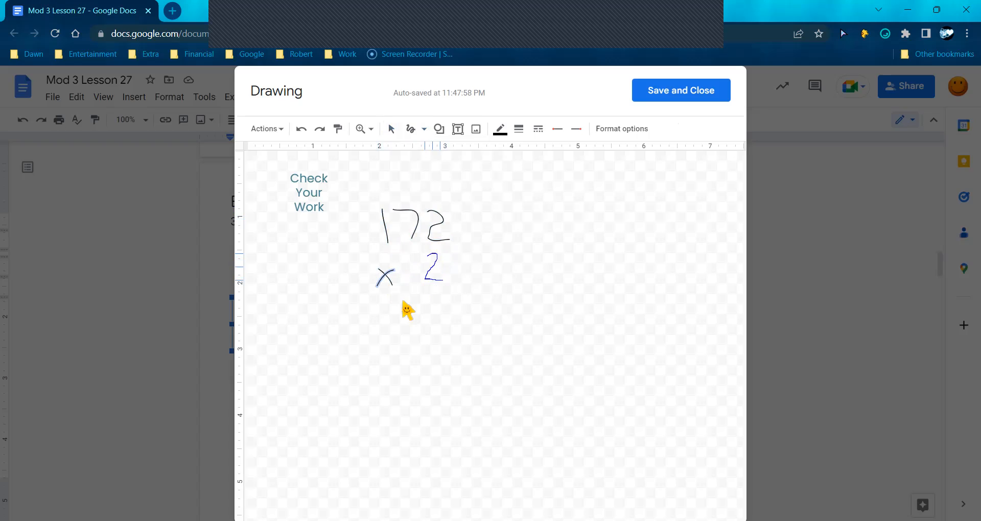
pyautogui.moveTo(375, 288); pyautogui.dragTo(460, 297)
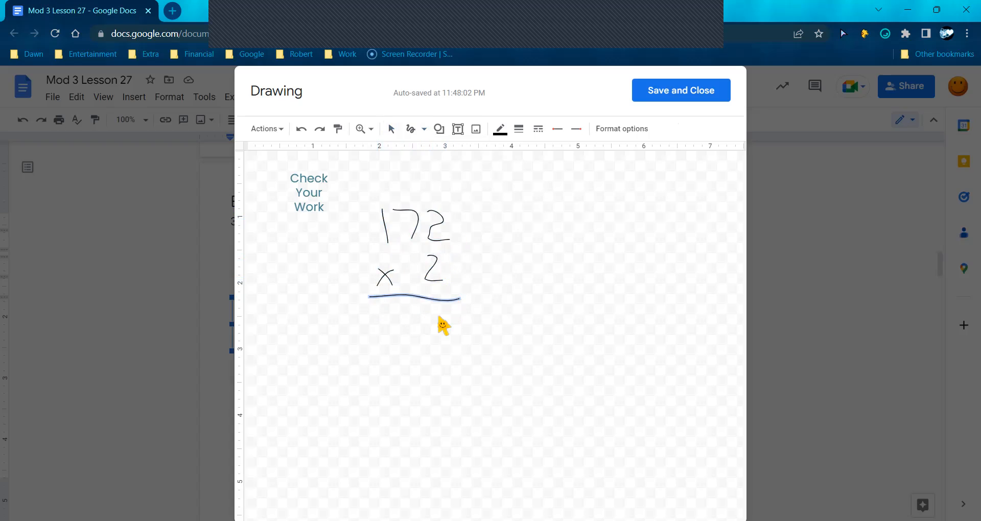
pyautogui.moveTo(443, 331)
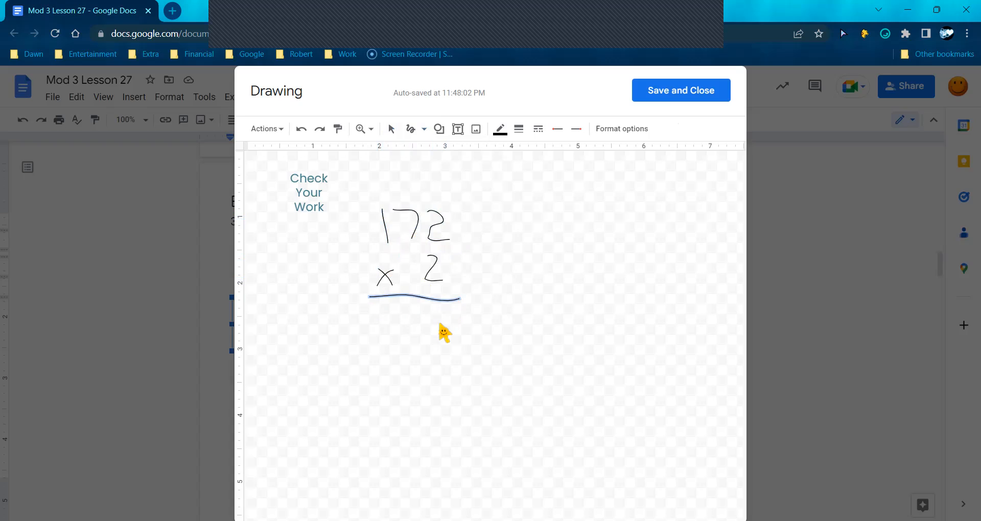
# Handwrite 44 below the line and a carried 2 above 172
pyautogui.moveTo(448, 307); pyautogui.dragTo(445, 351)
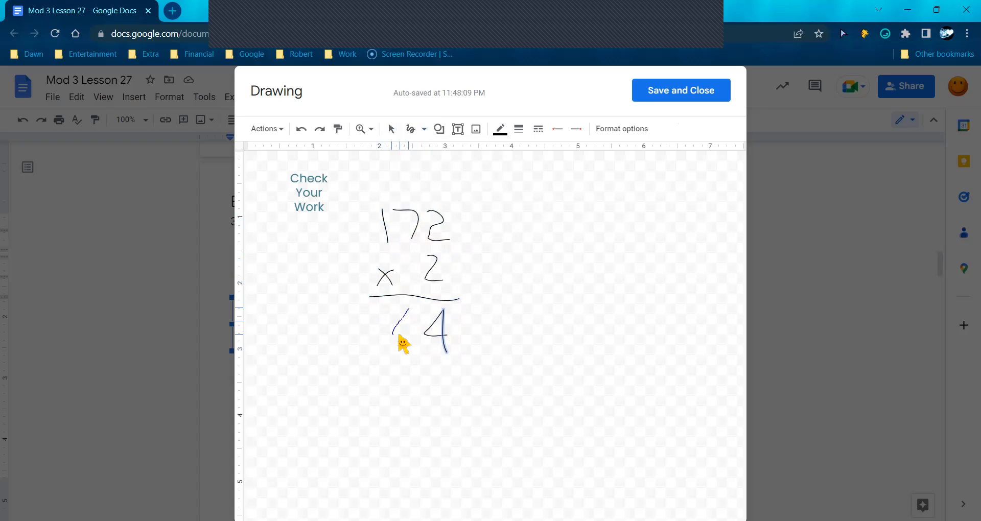
pyautogui.moveTo(407, 313); pyautogui.dragTo(400, 354)
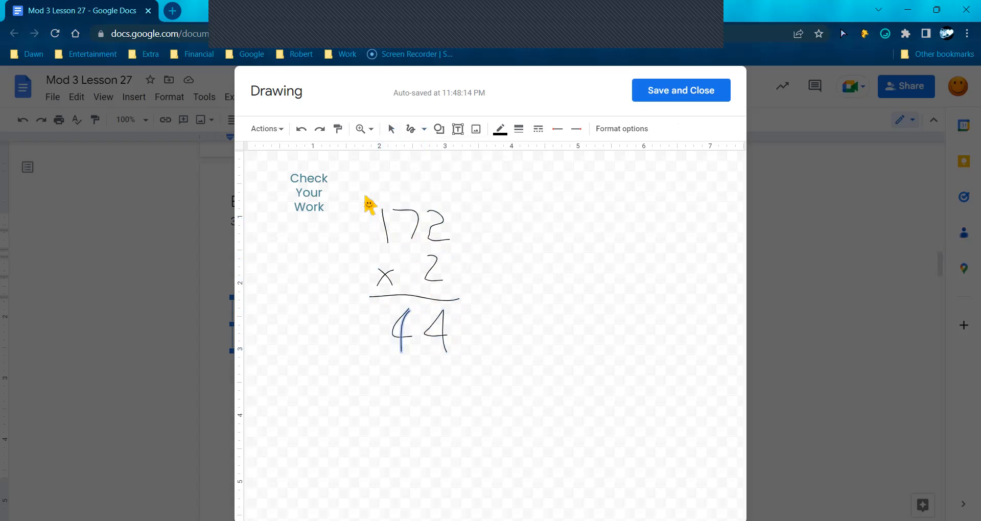
pyautogui.moveTo(375, 204); pyautogui.dragTo(363, 188)
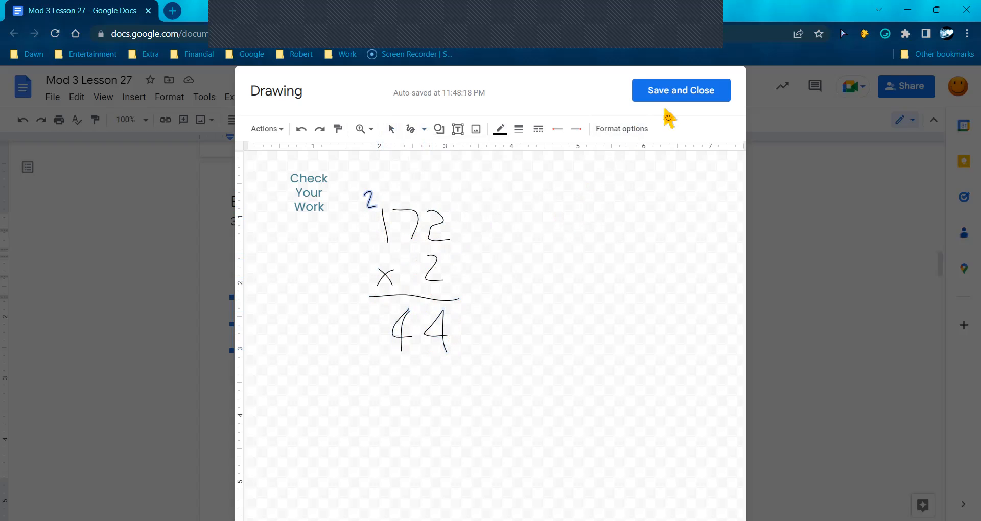
pyautogui.click(681, 90)
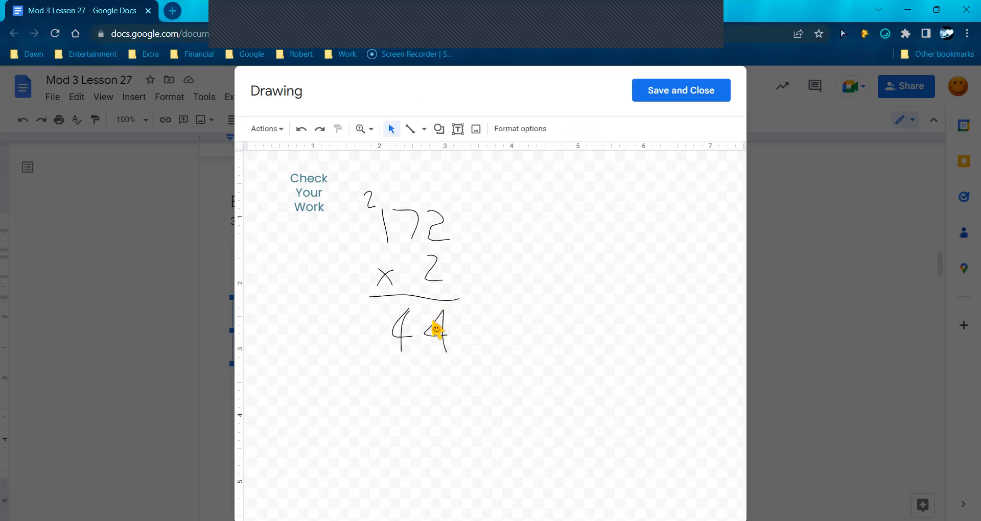
# Delete the wrong last digit and carried 2, then return to Scribble
pyautogui.click(437, 330)
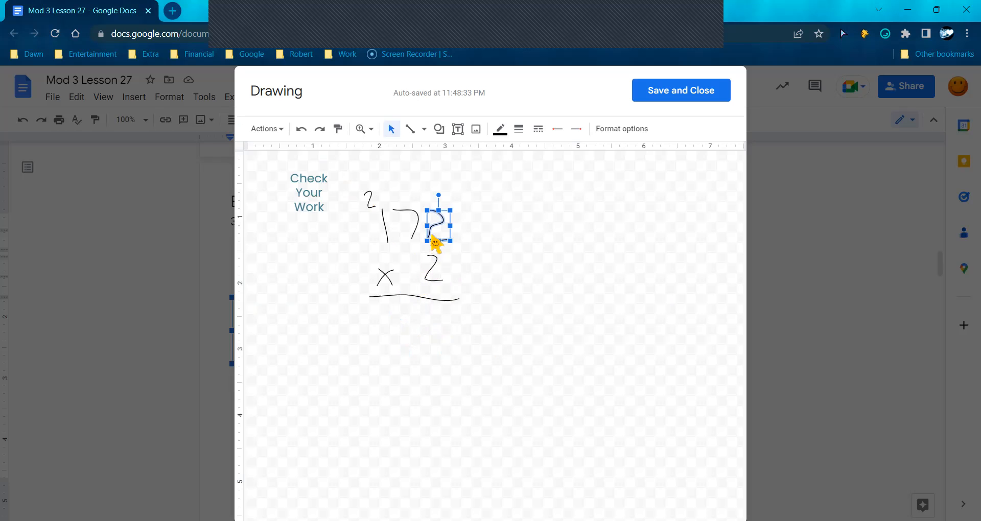
pyautogui.moveTo(439, 222); pyautogui.dragTo(369, 198)
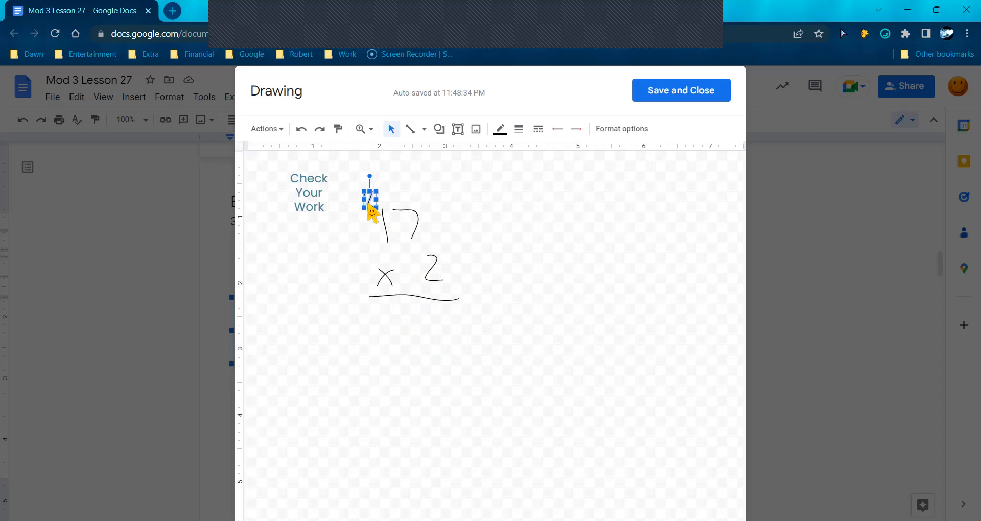
pyautogui.click(424, 129)
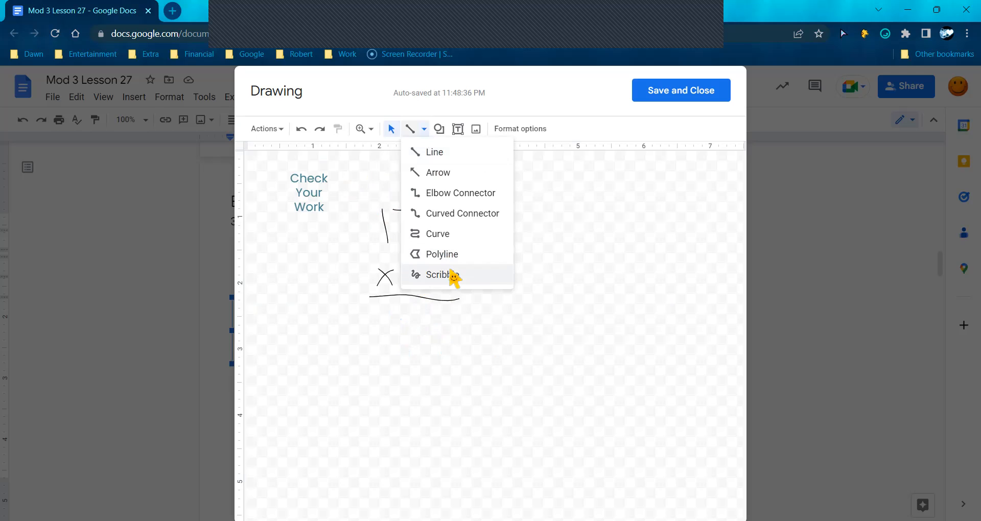
pyautogui.click(442, 275)
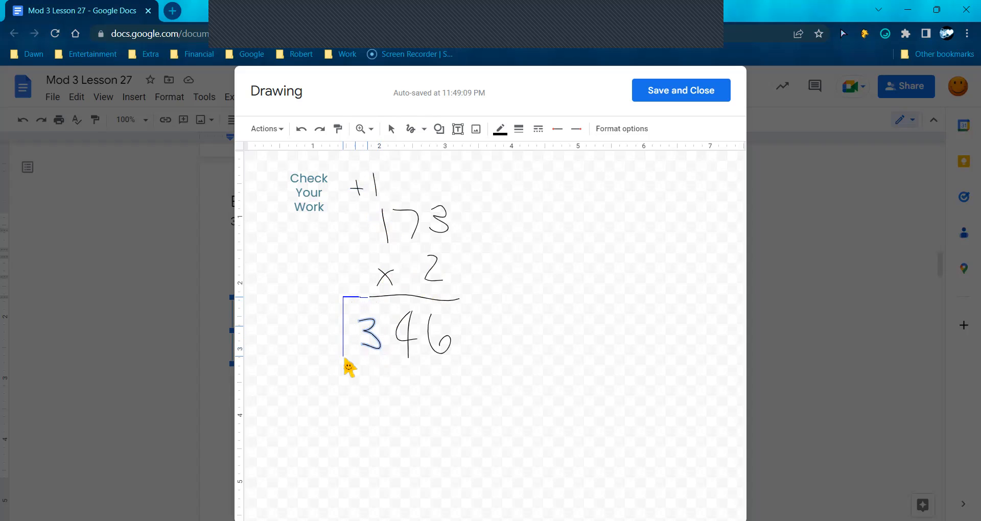
# Box the answer 346 and save the corrected 173 × 2 drawing into the document
pyautogui.moveTo(350, 368); pyautogui.dragTo(460, 313)
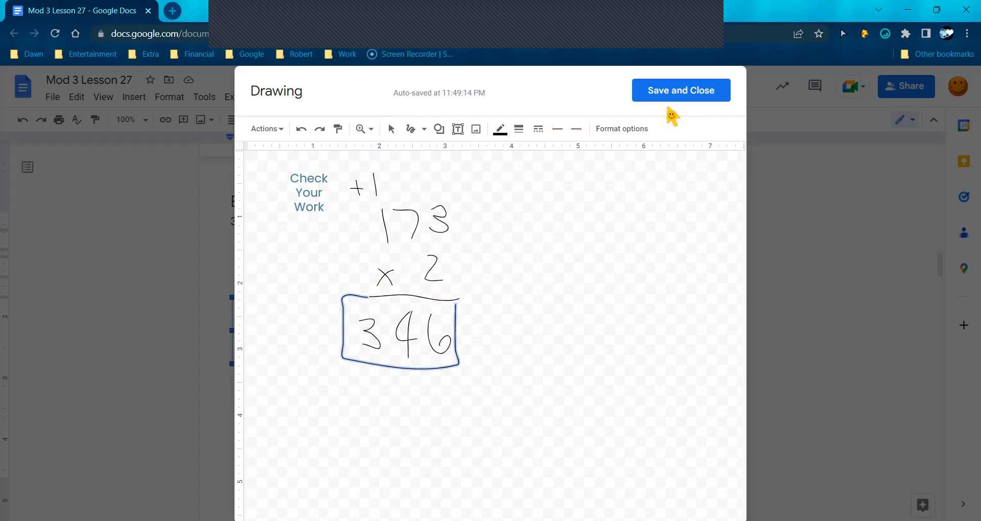
pyautogui.click(681, 90)
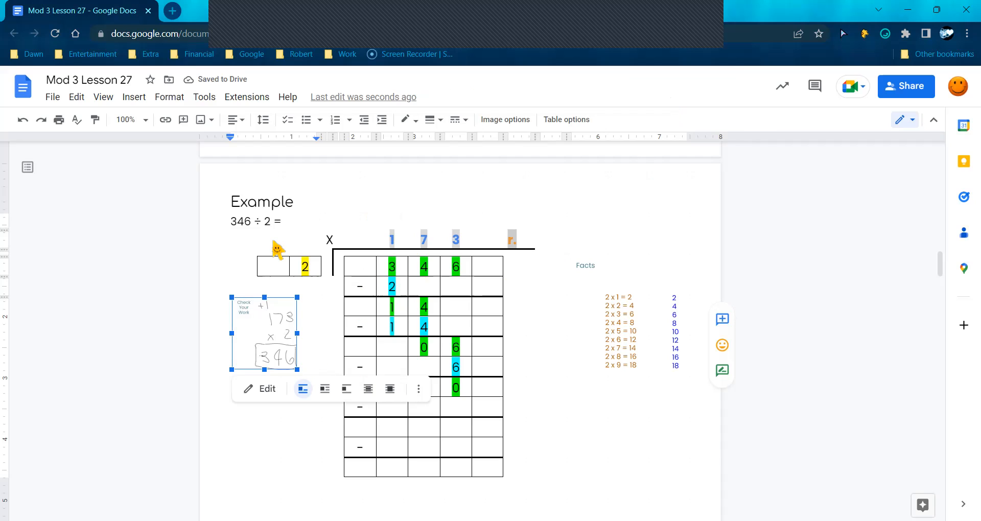
# Complete the equation line to read 346 ÷ 2 = 173
pyautogui.click(284, 221)
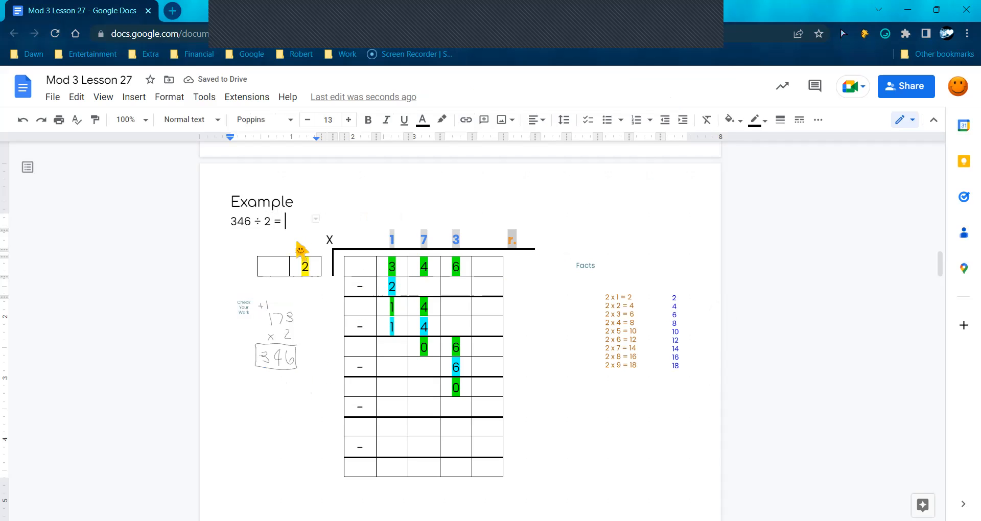
pyautogui.write('1')
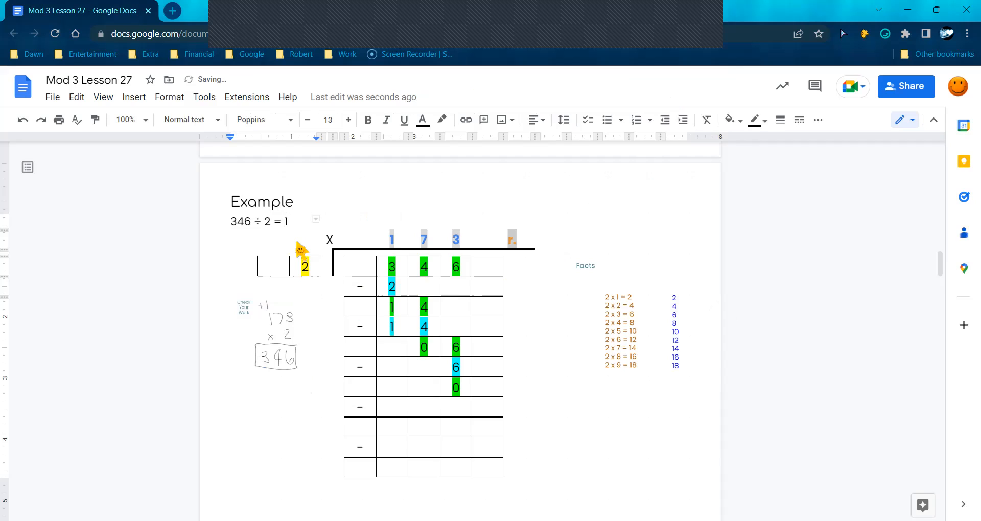
pyautogui.write('73')
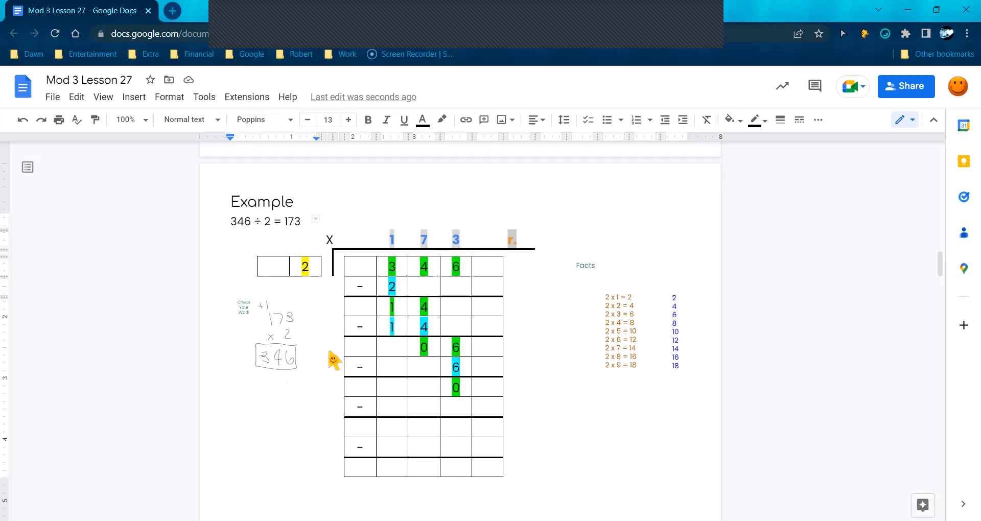
pyautogui.moveTo(712, 299)
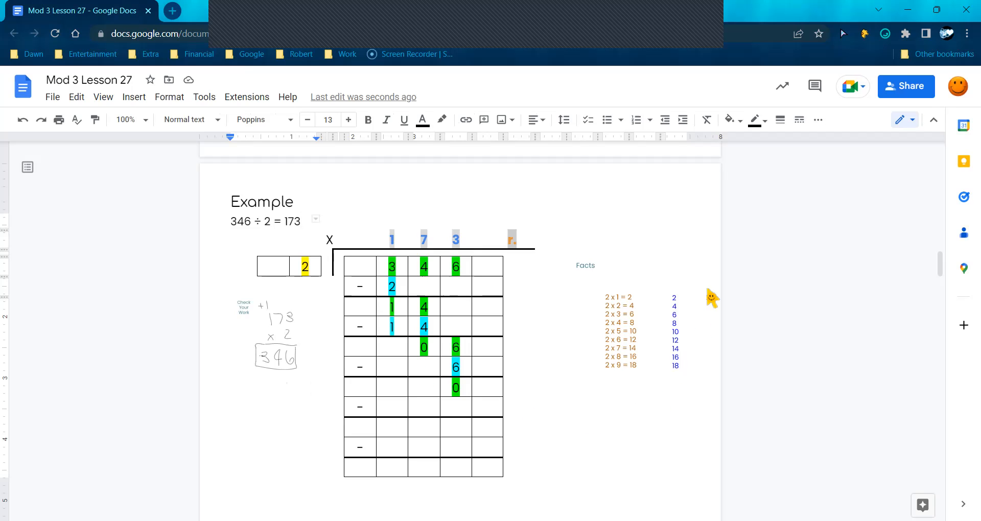